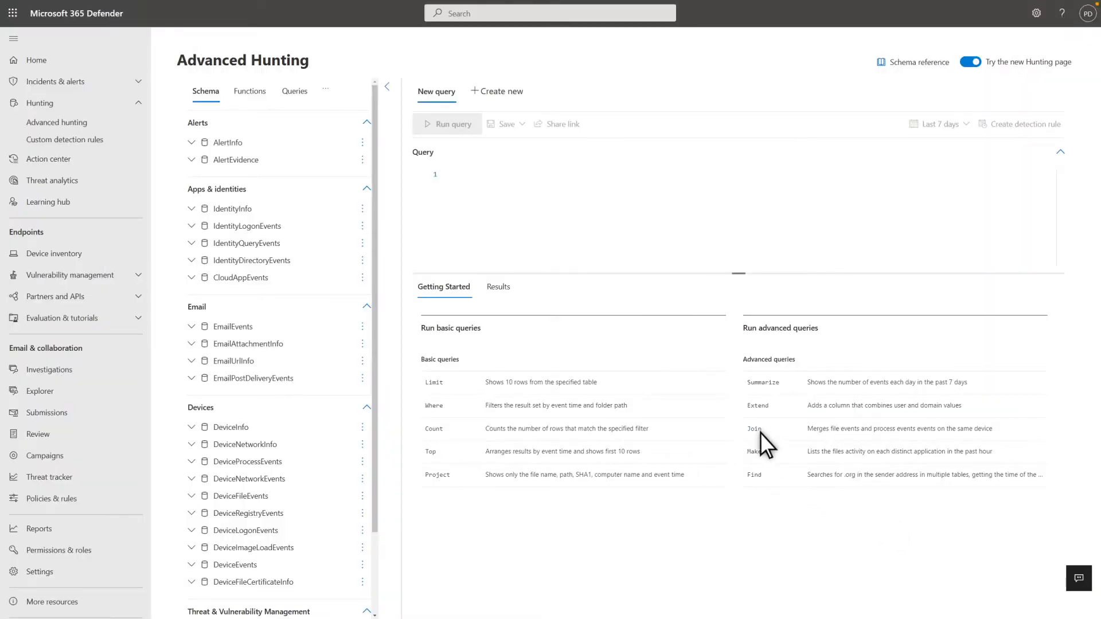
- Load the sample Join query into the editor and run it, returning 1000 results
left_click(755, 427)
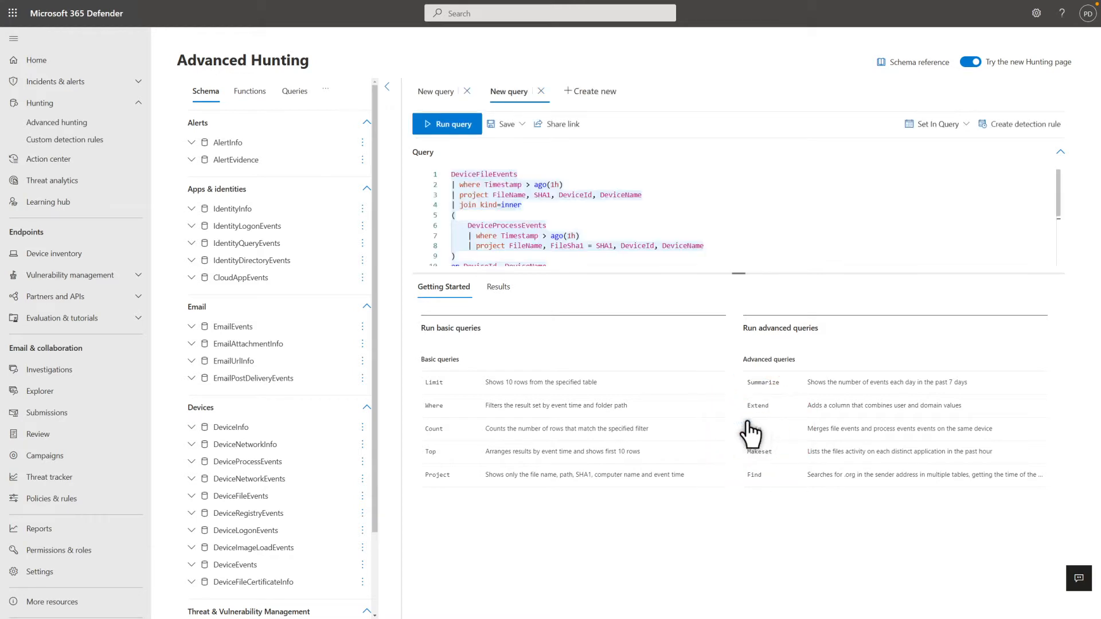
mouse_move(479, 131)
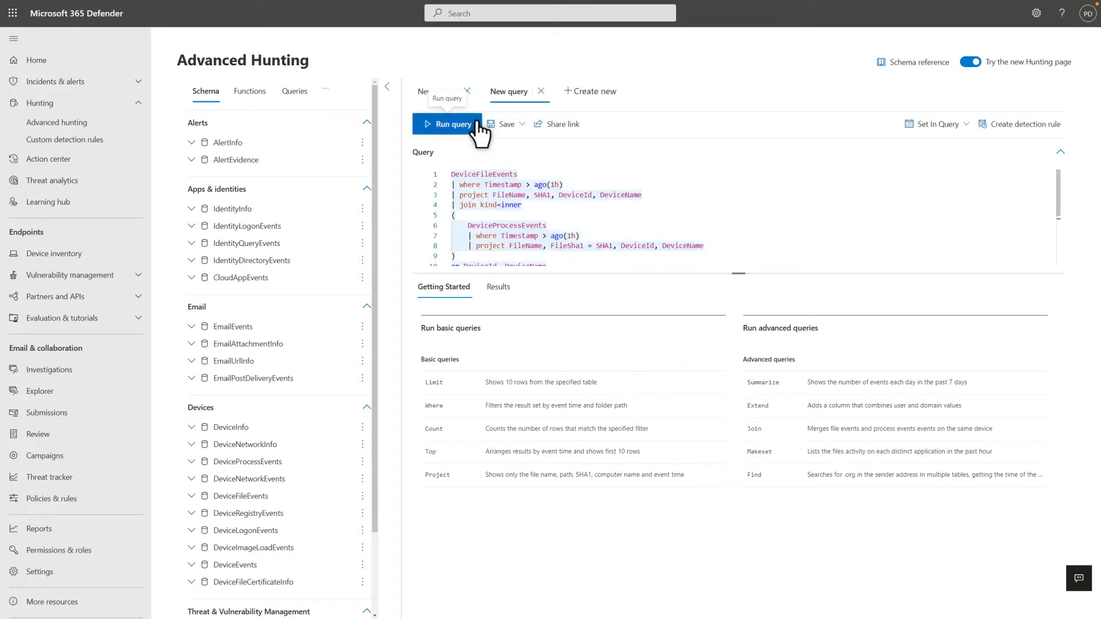
left_click(450, 124)
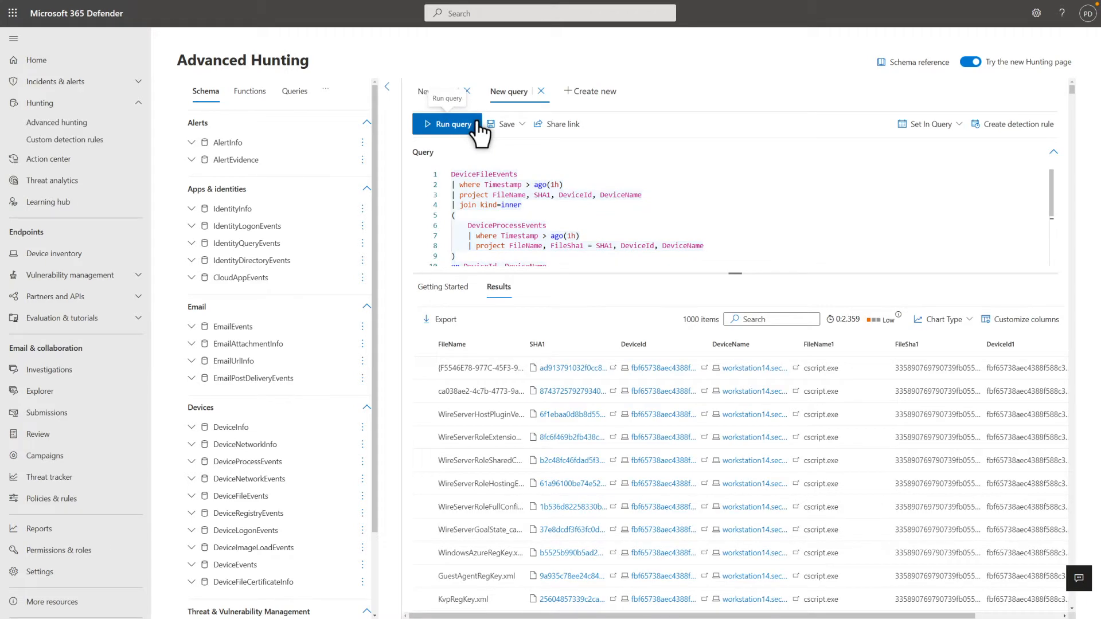
scroll("down", 3)
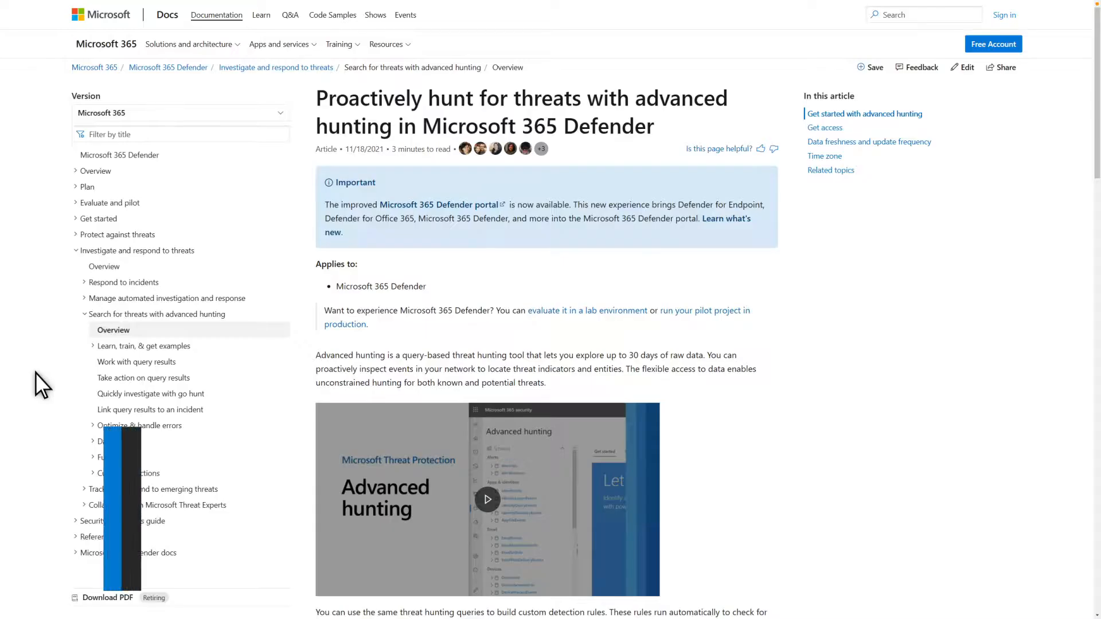
- Browse the Docs articles 'Learn the query language' and 'Get expert training' under the learning section
left_click(487, 499)
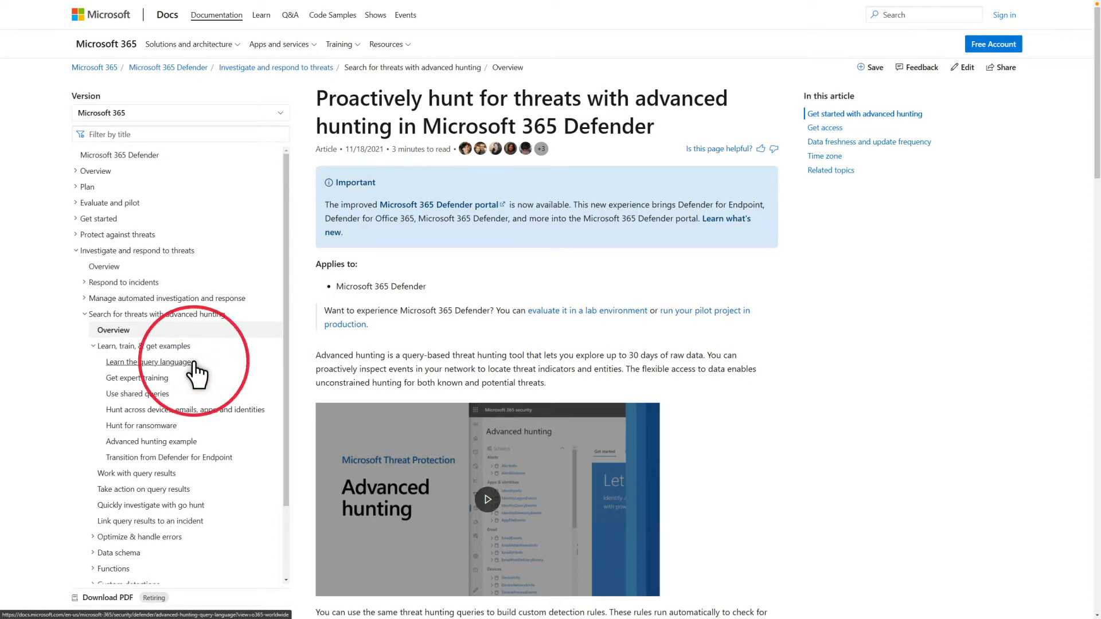
left_click(149, 361)
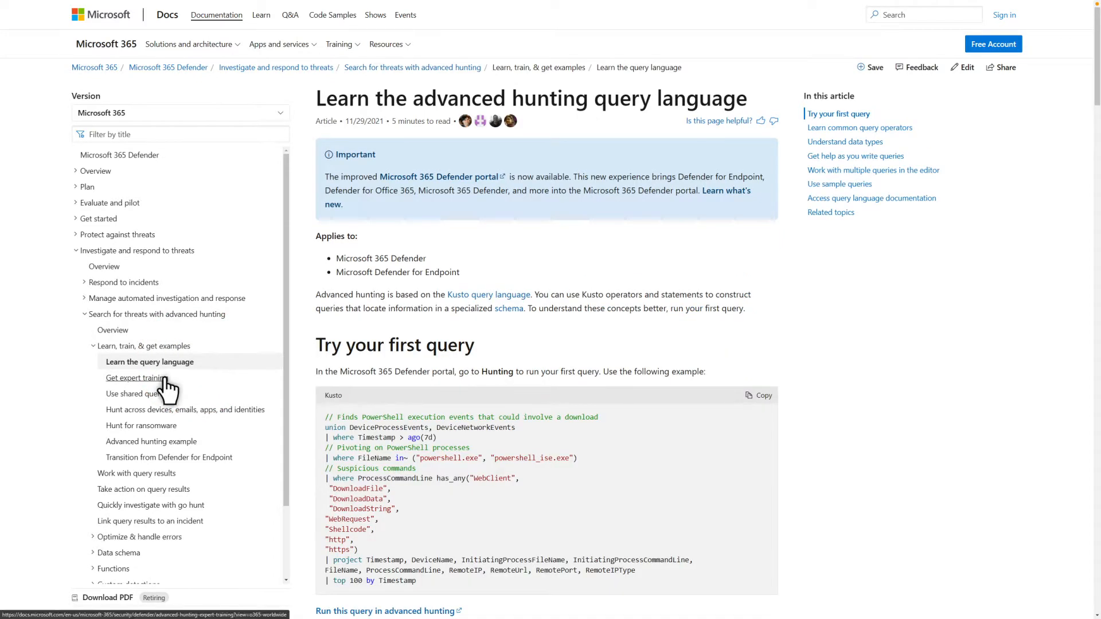
left_click(137, 378)
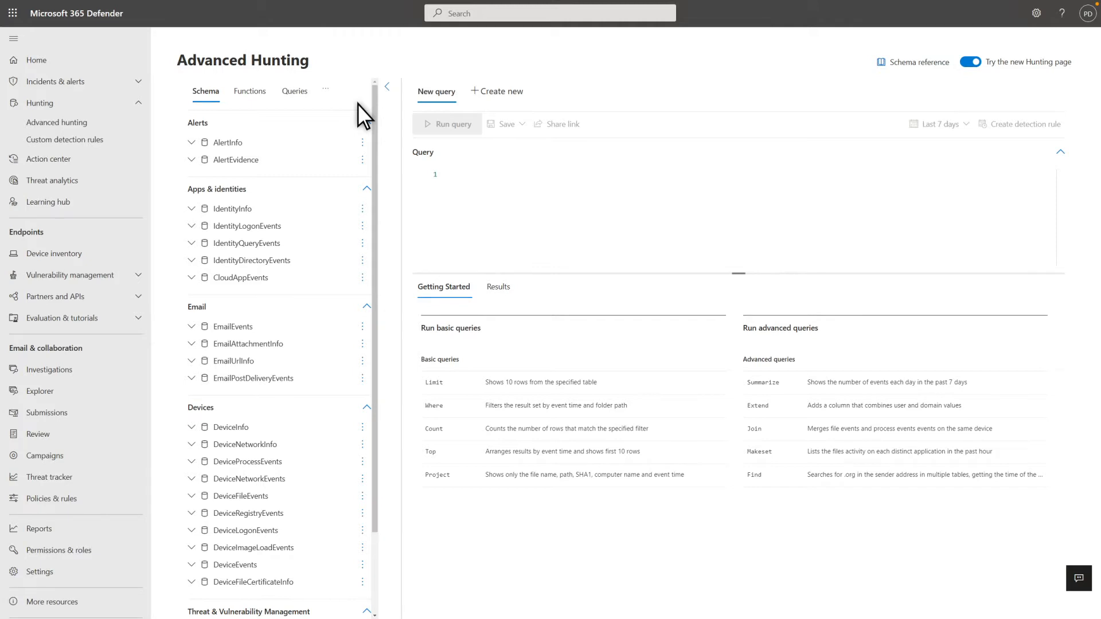
mouse_move(325, 90)
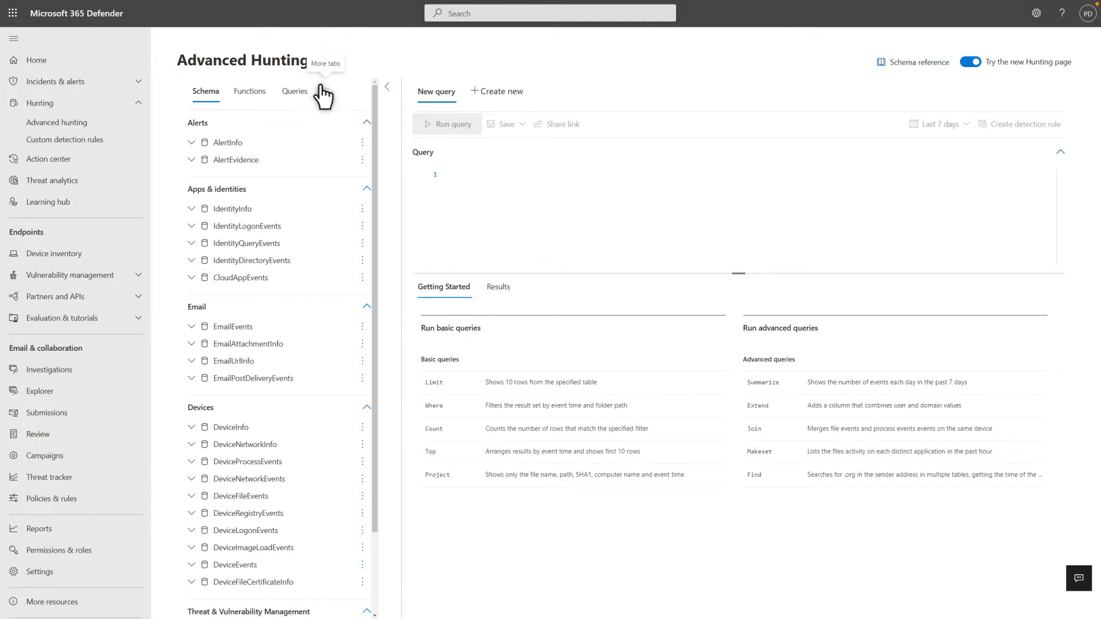
- View the IdentityLogonEvents schema columns and its full documentation
left_click(323, 92)
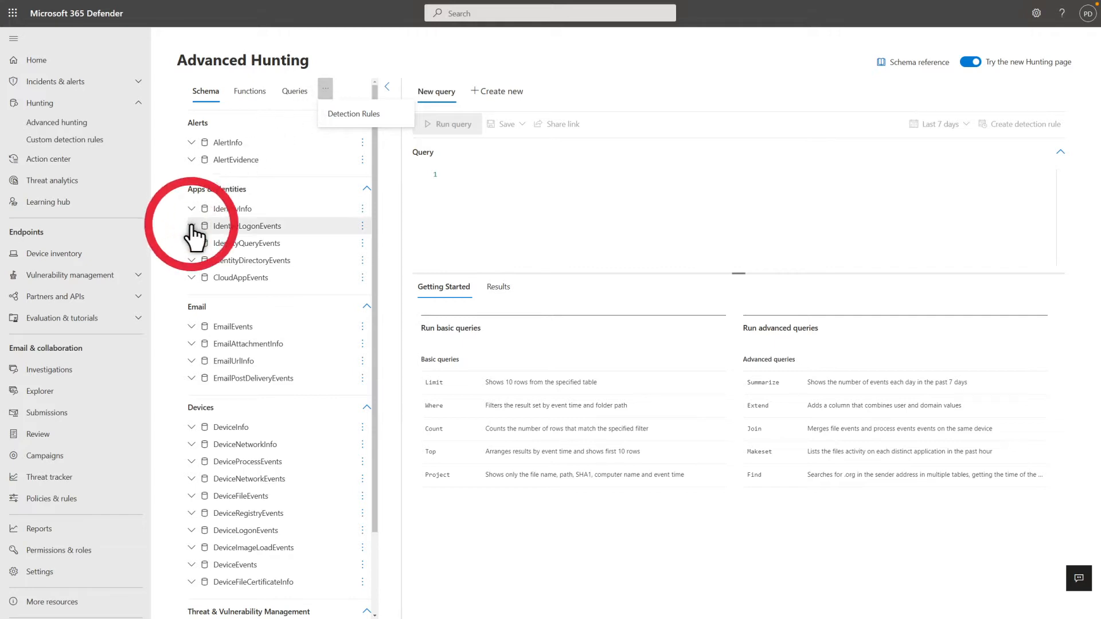
left_click(191, 226)
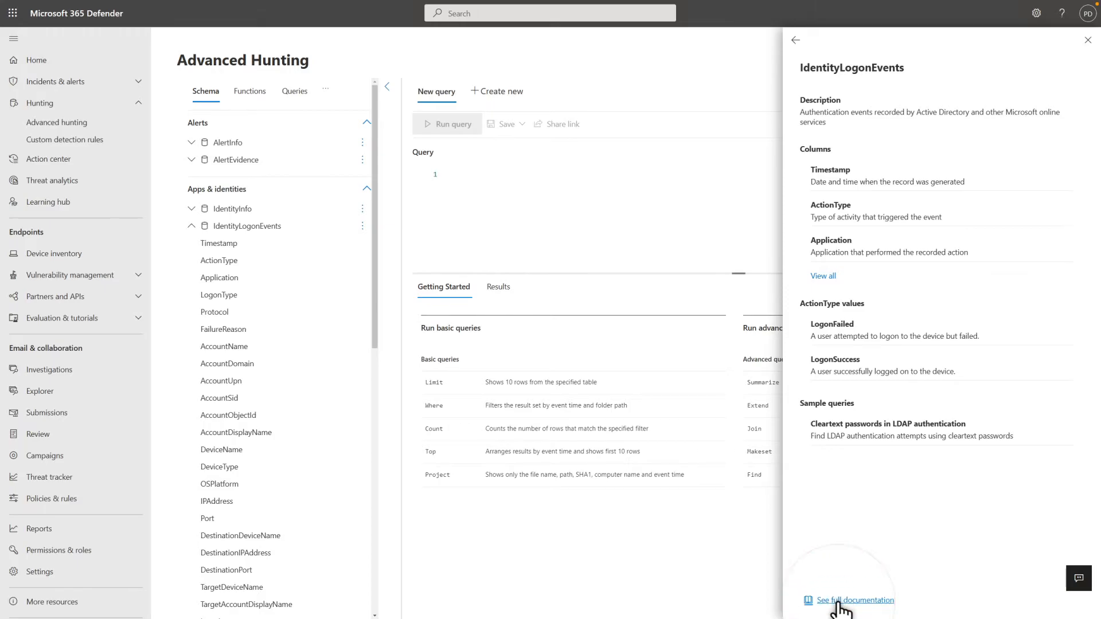
left_click(853, 599)
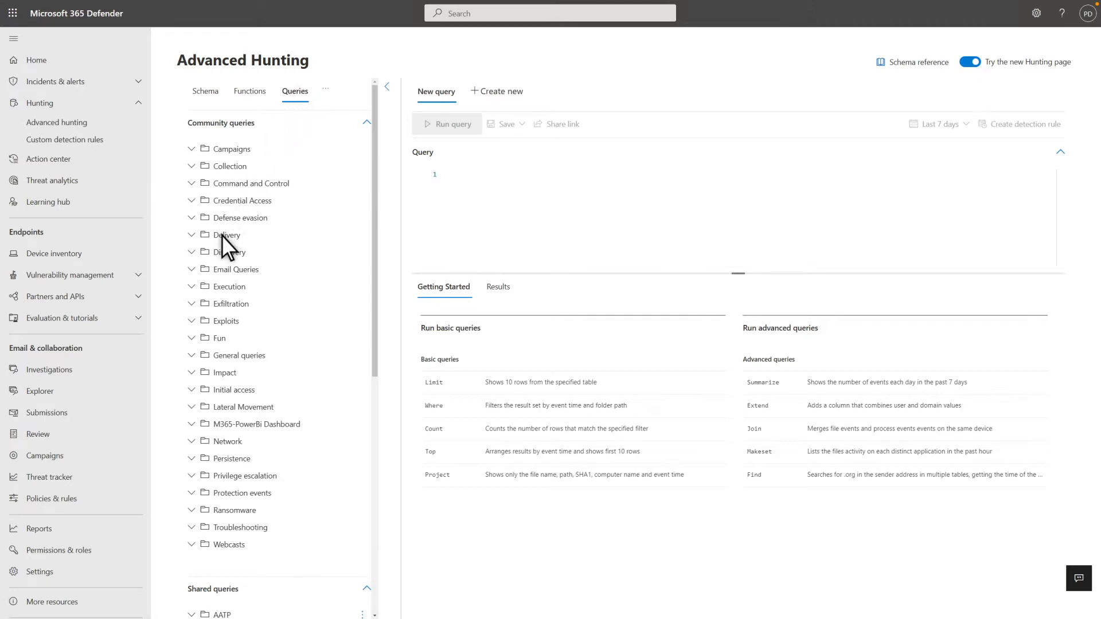
- Load the shared 'Credentials were added to an Azure AD application' query from M365D Demo into the editor
left_click(192, 354)
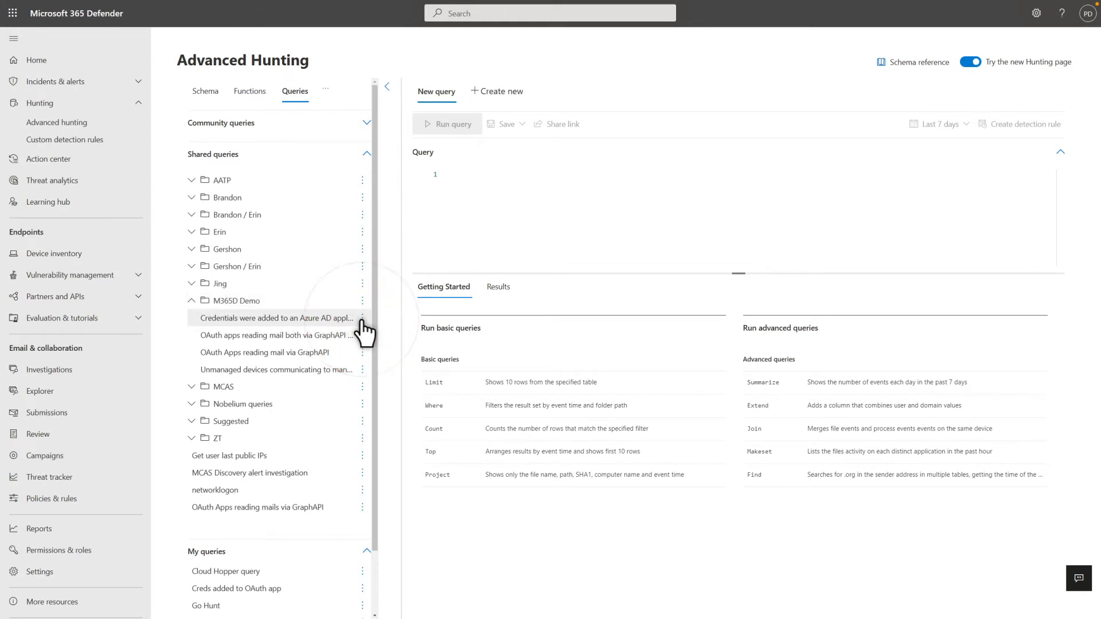
left_click(276, 318)
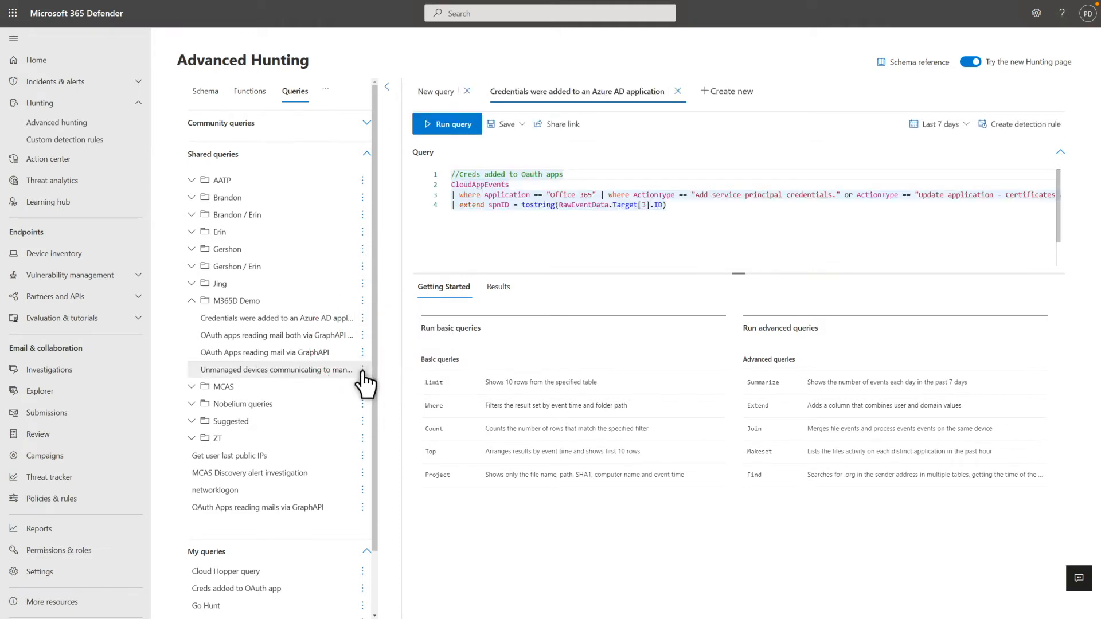
left_click(363, 369)
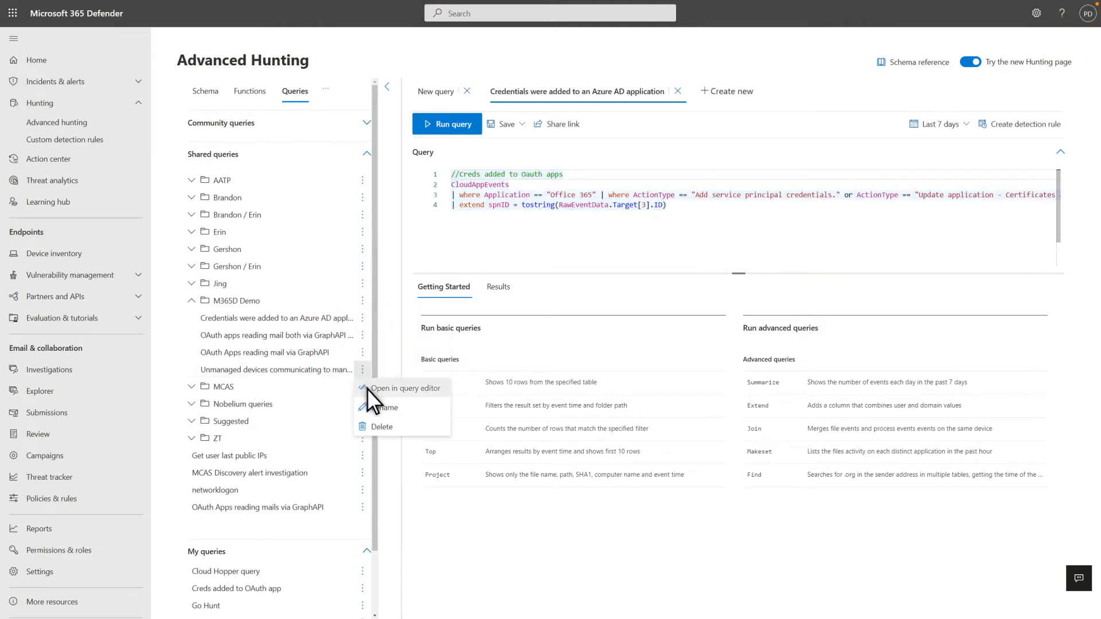
left_click(405, 387)
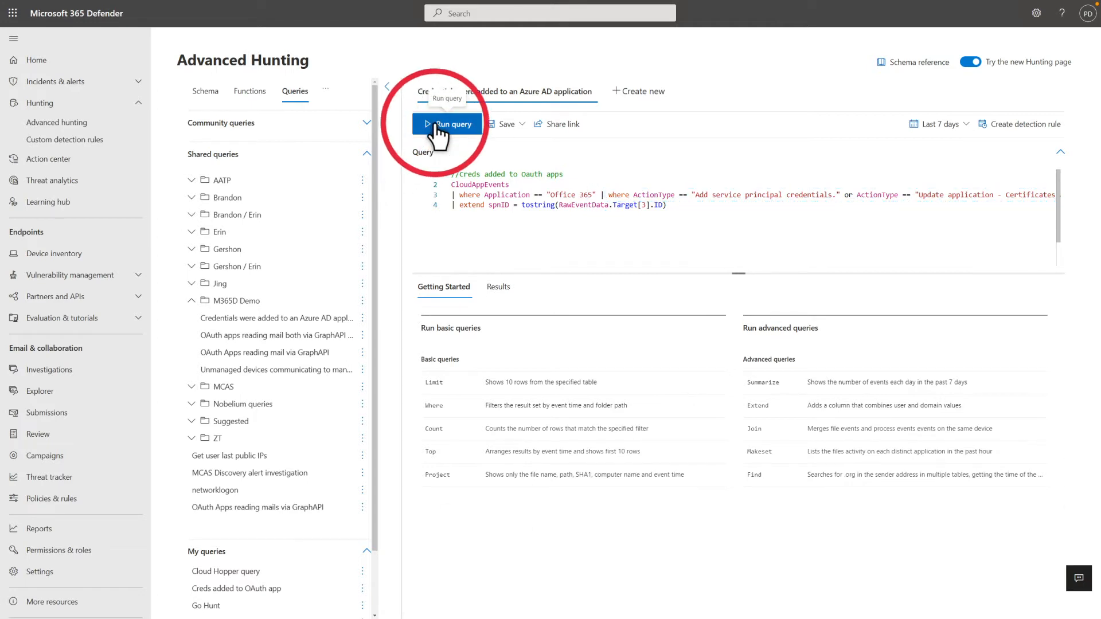
- Run the Azure AD credentials query for 98 results and hide the schema pane to widen them
left_click(447, 124)
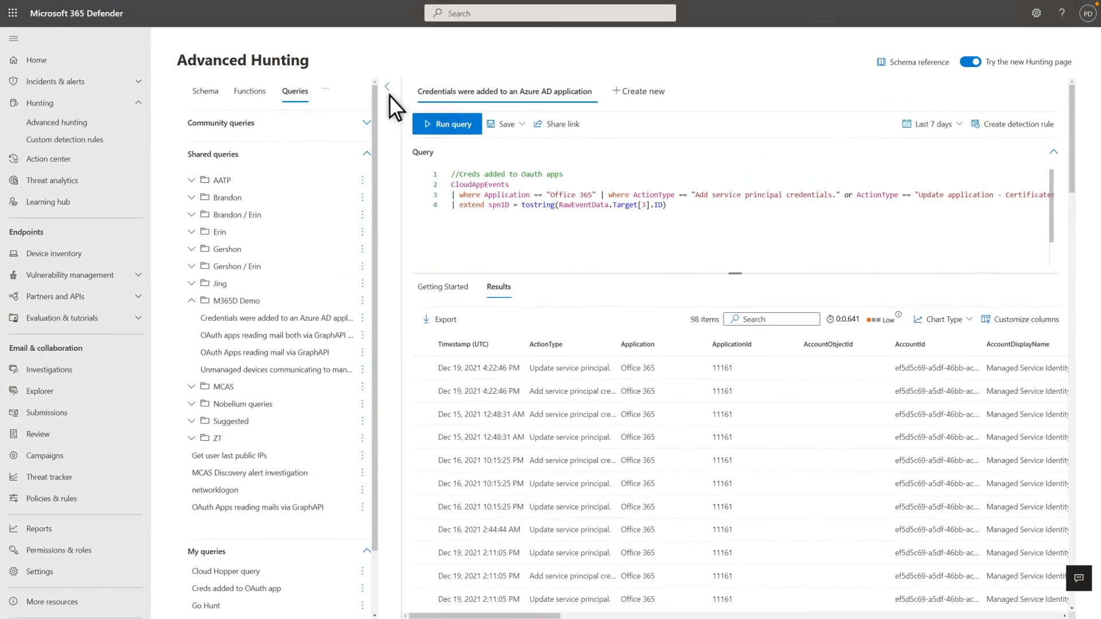
mouse_move(387, 89)
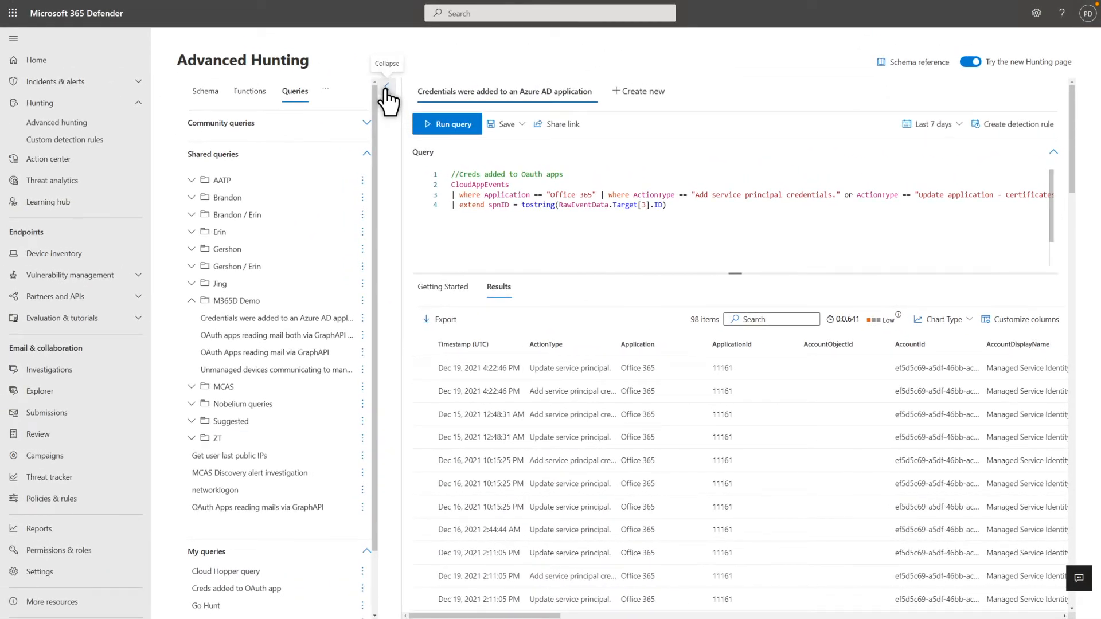
left_click(387, 89)
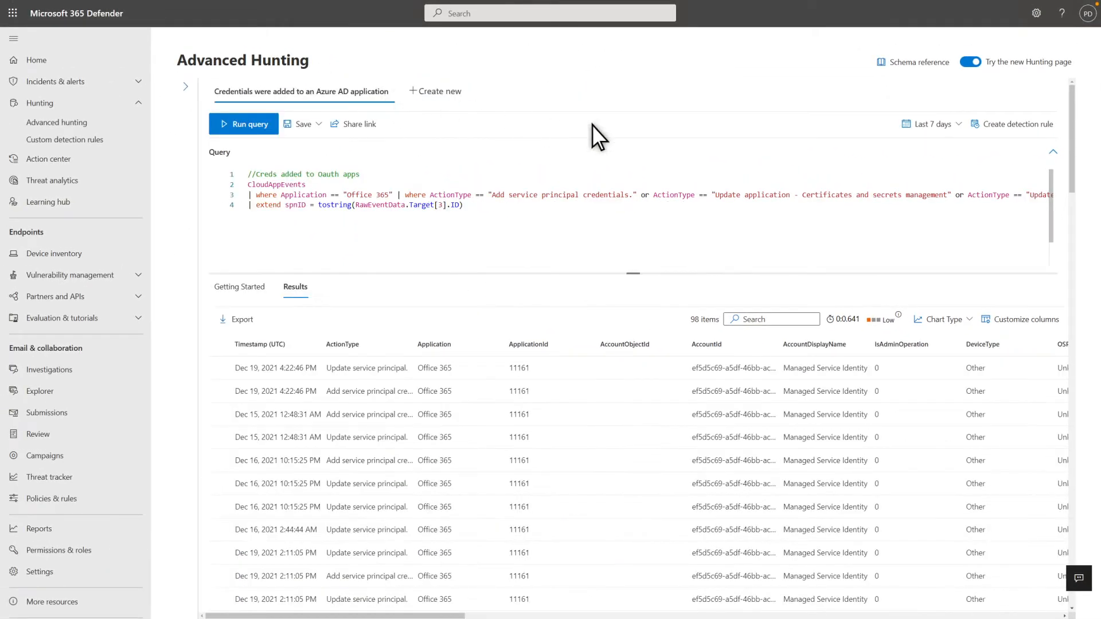
mouse_move(1074, 252)
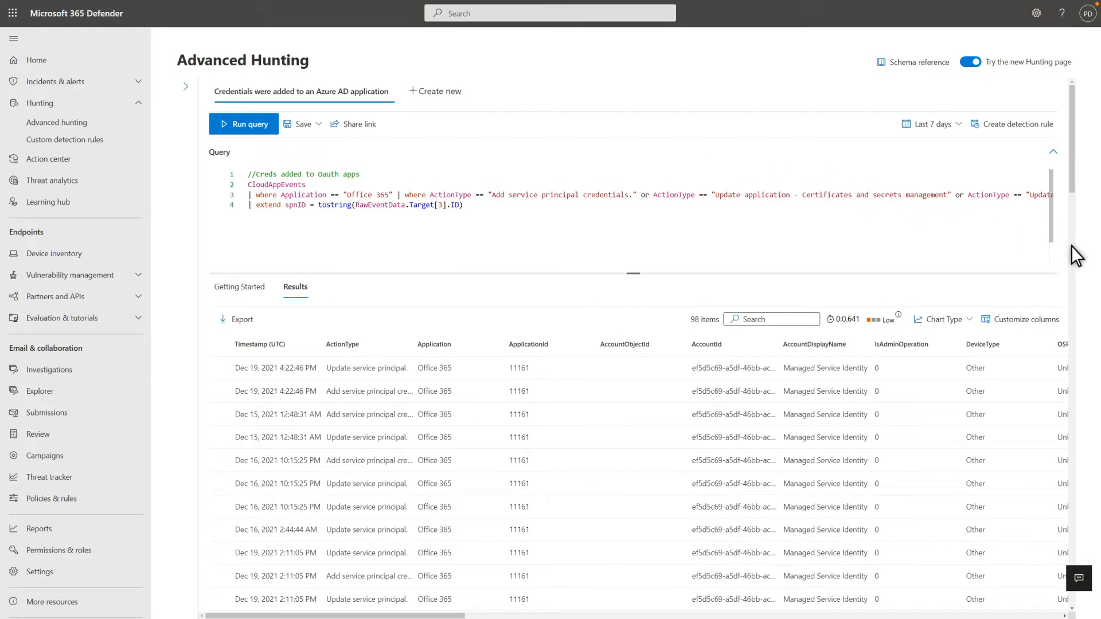
scroll("down", 3)
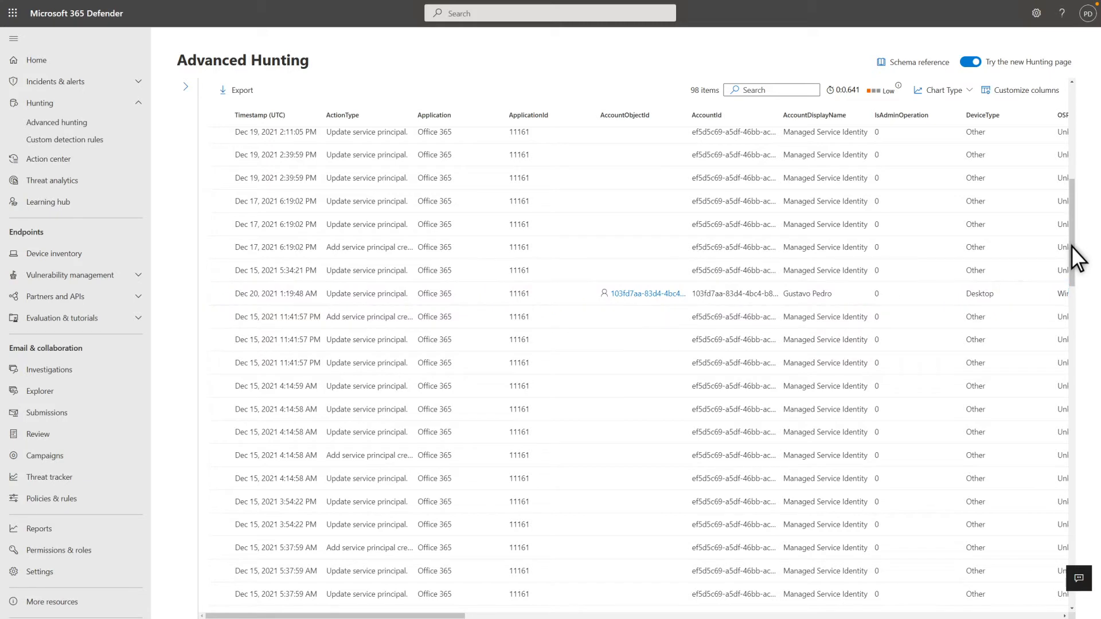
mouse_move(643, 294)
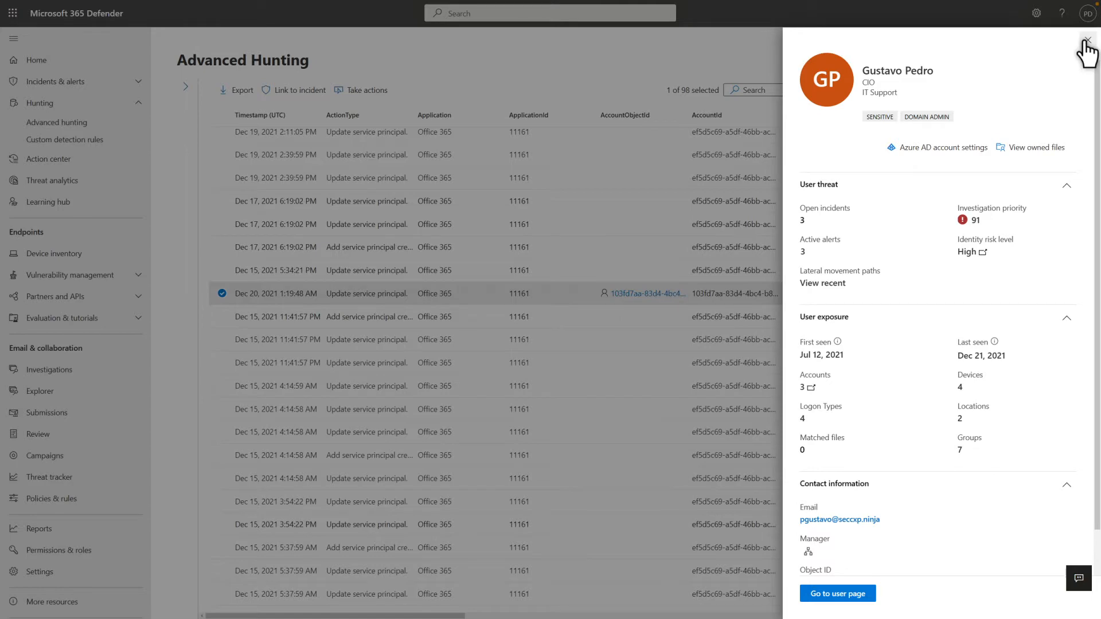
left_click(1087, 37)
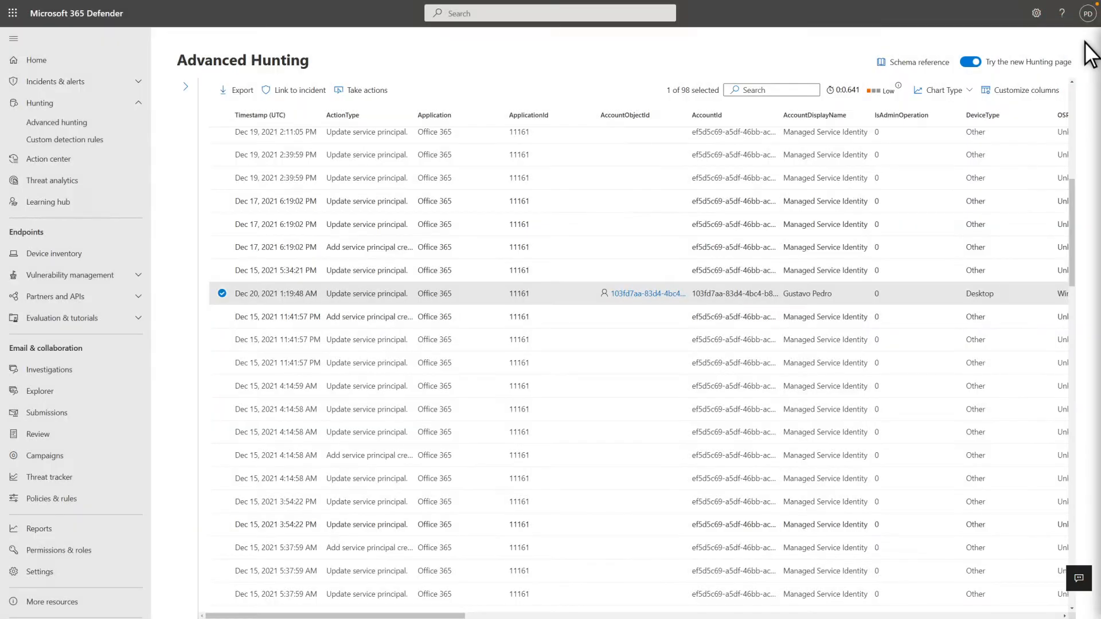
mouse_move(847, 301)
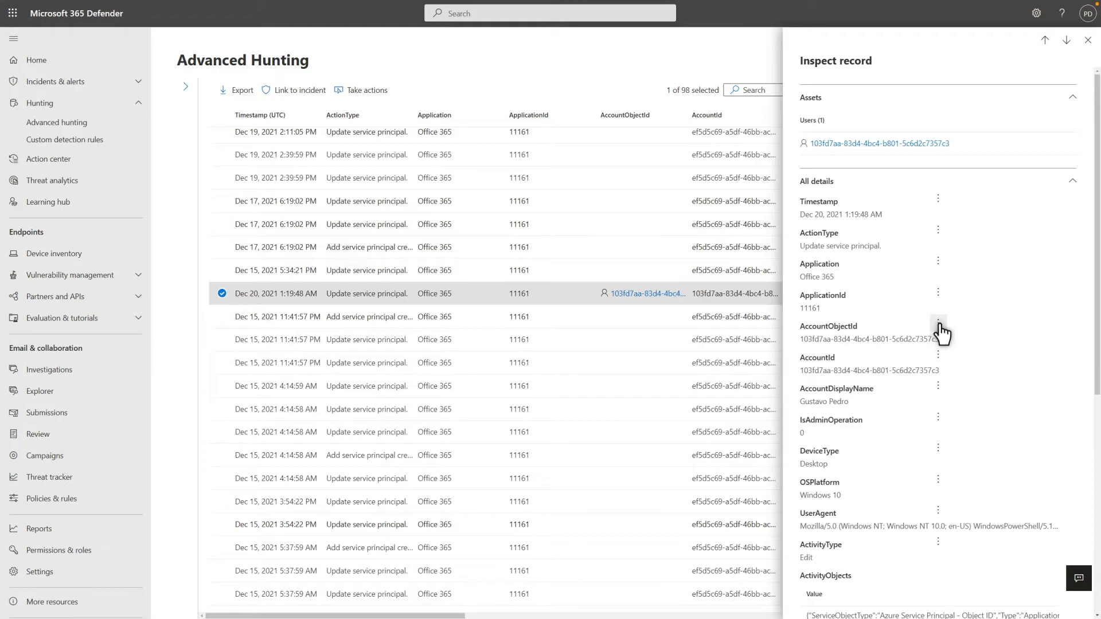
left_click(938, 323)
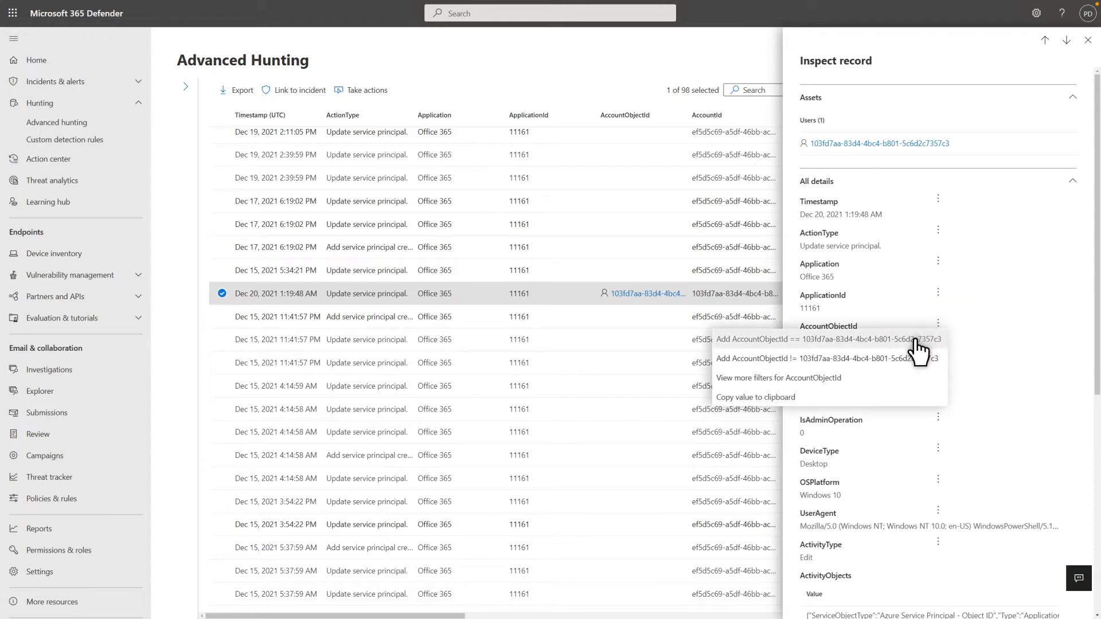
- Filter the query to that AccountObjectId, rerun it for 12 records and select them all
left_click(828, 339)
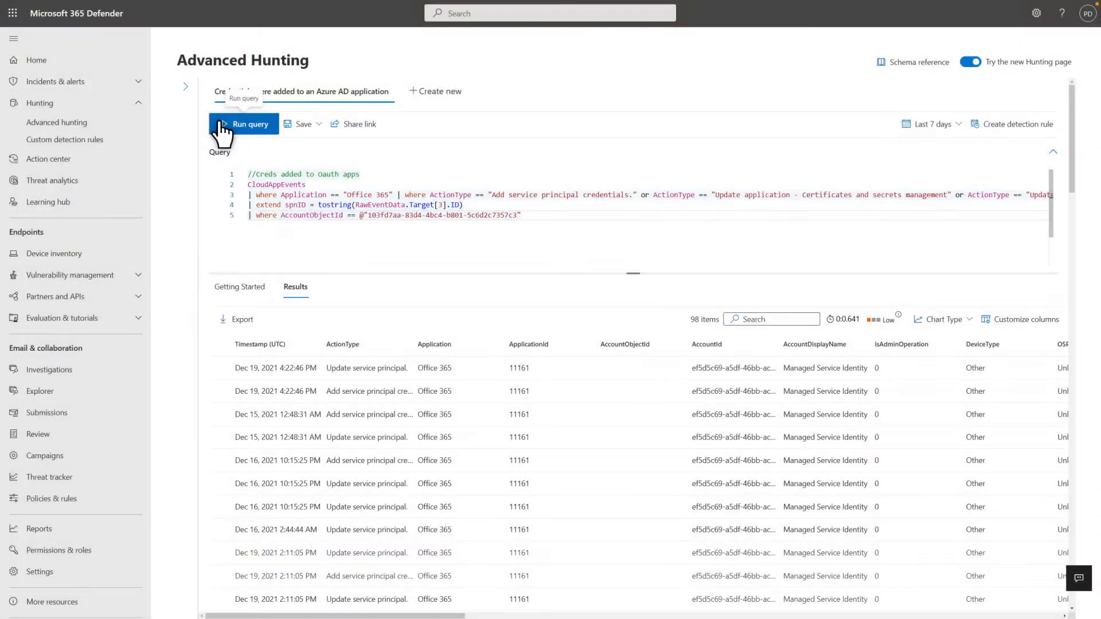
left_click(249, 124)
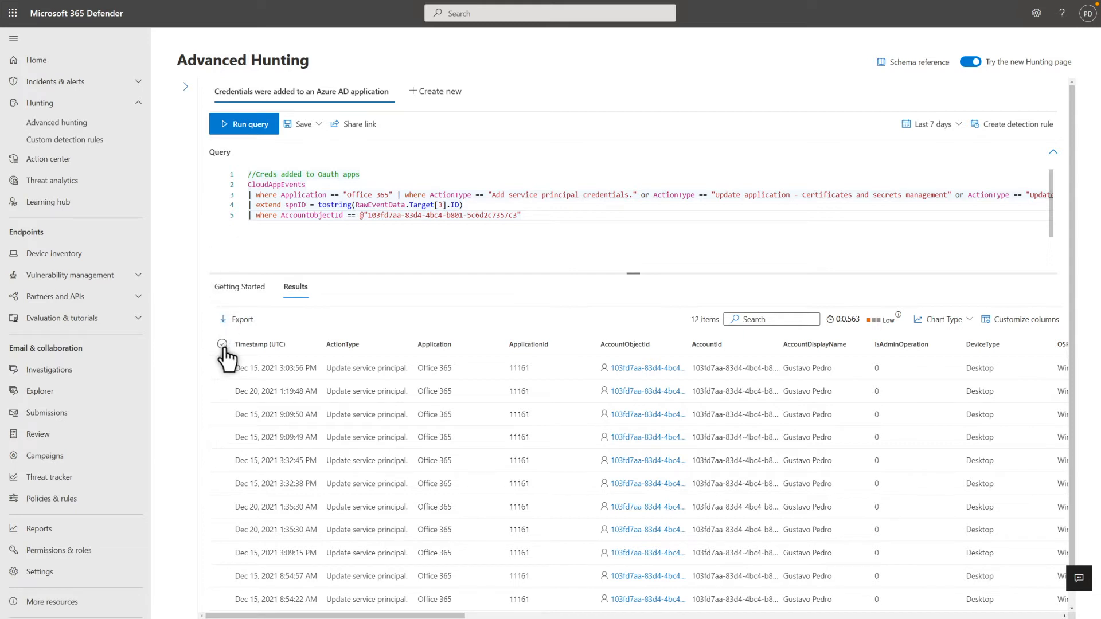
left_click(221, 344)
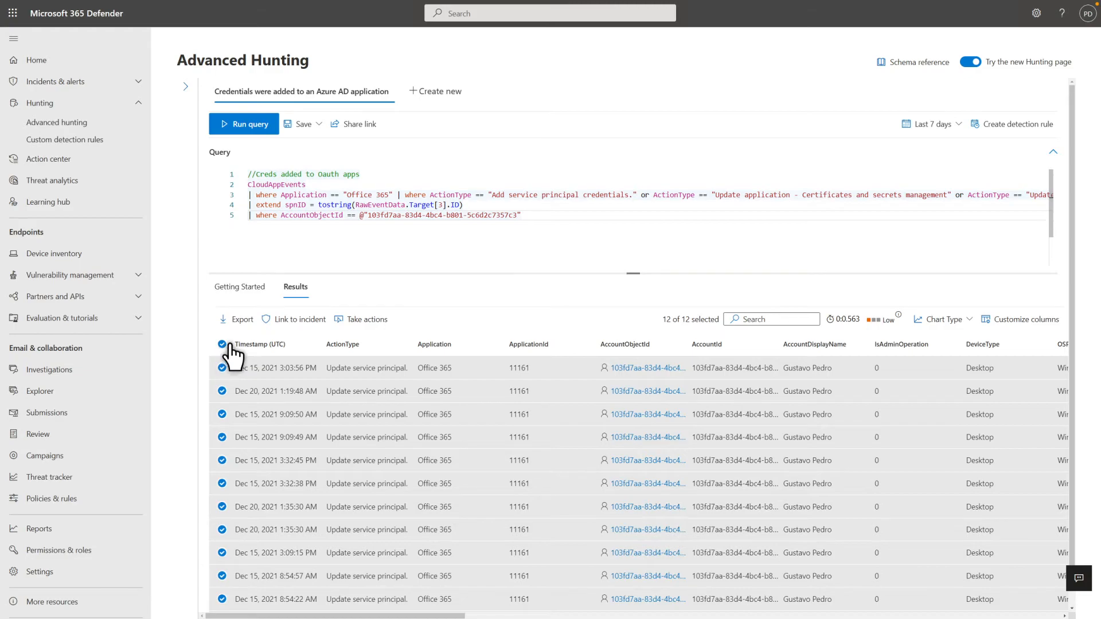
- Select all twelve results for linking to a new Medium-severity suspicious activity incident
left_click(298, 319)
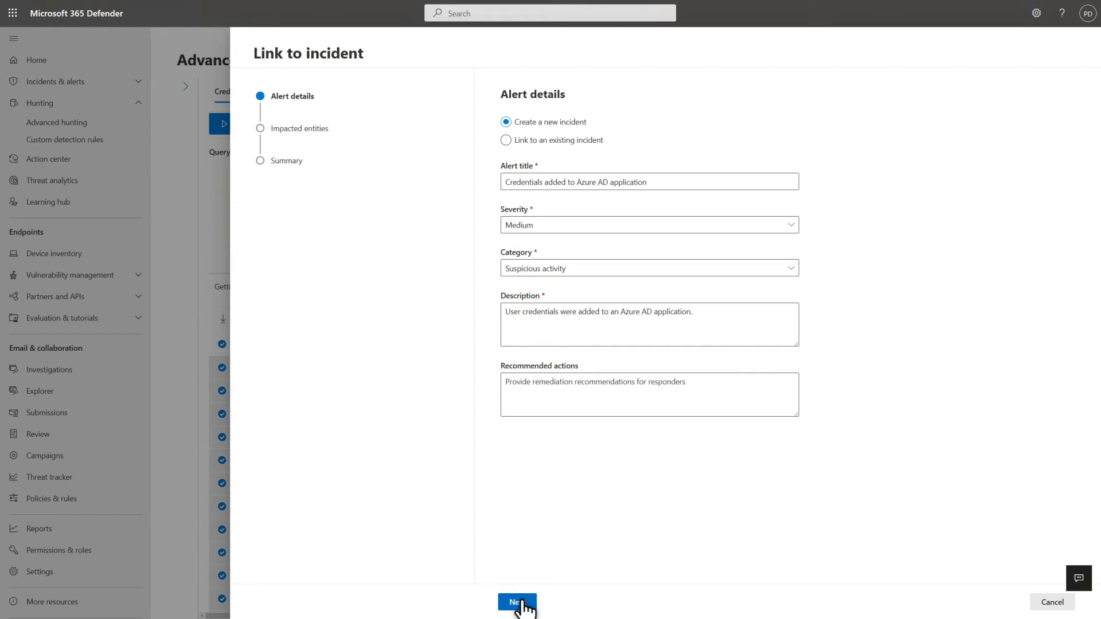
- Mark User as impacted entity keyed on AccountObjectId and submit the 12 records to a new incident
left_click(517, 602)
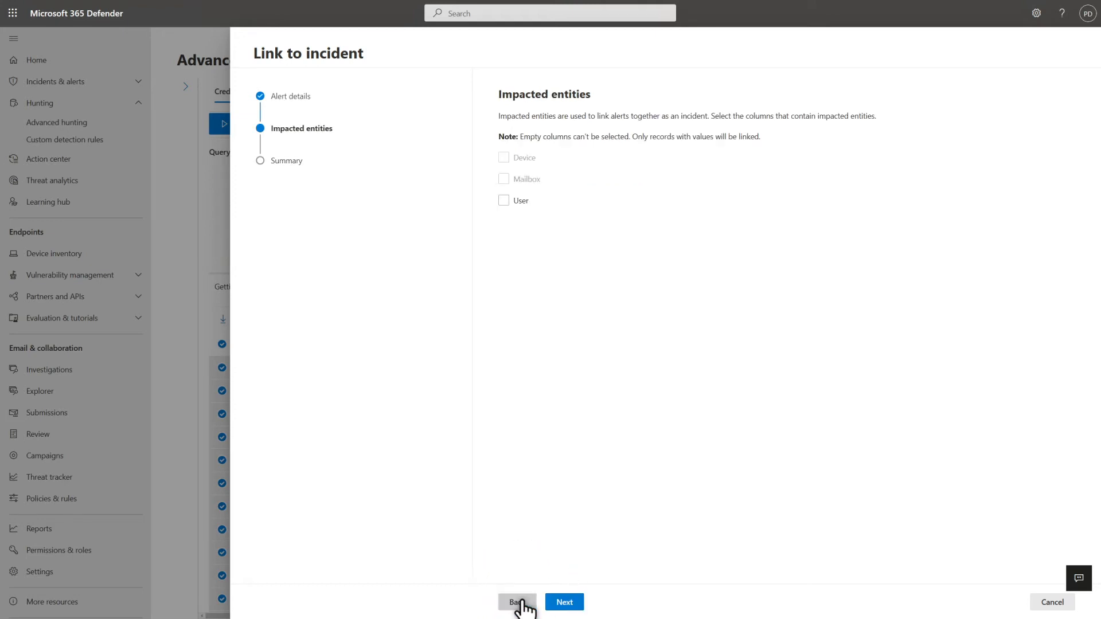
left_click(503, 199)
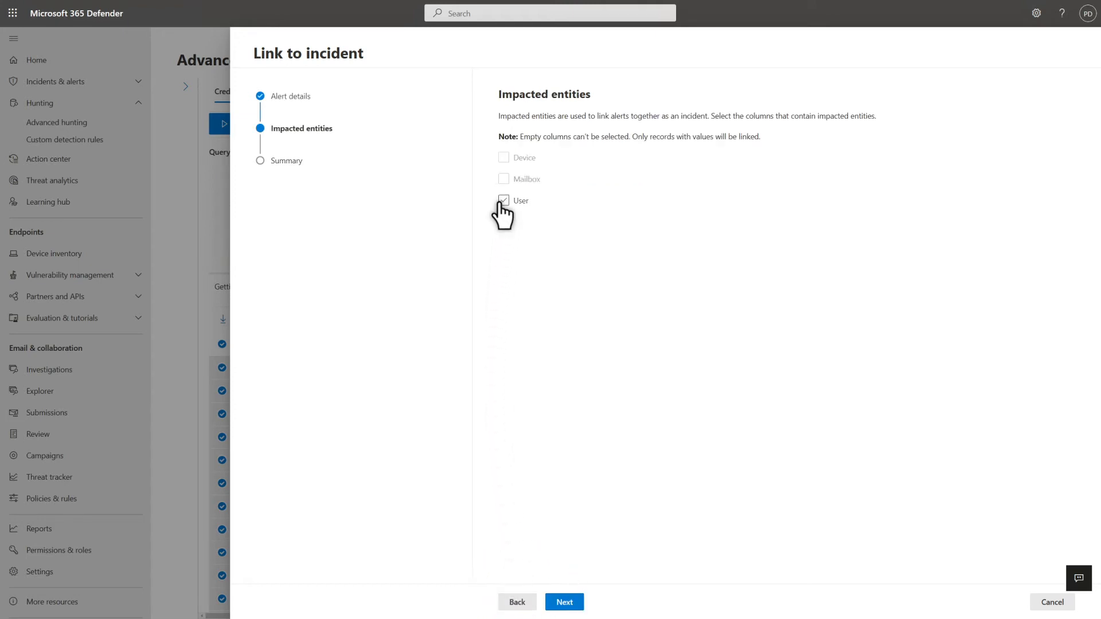
left_click(503, 201)
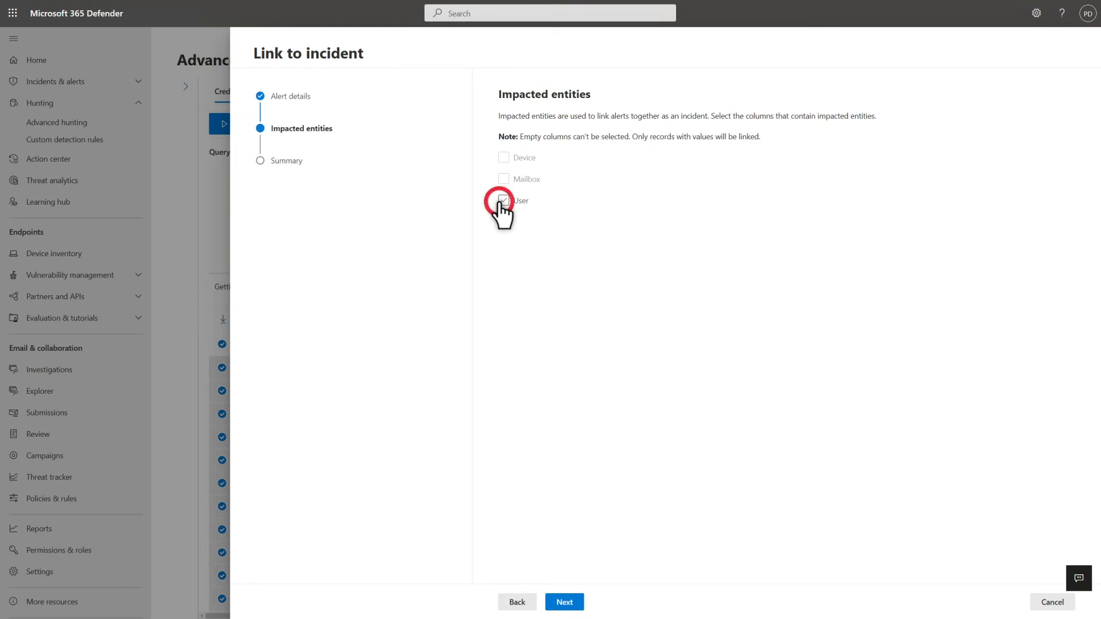
left_click(503, 200)
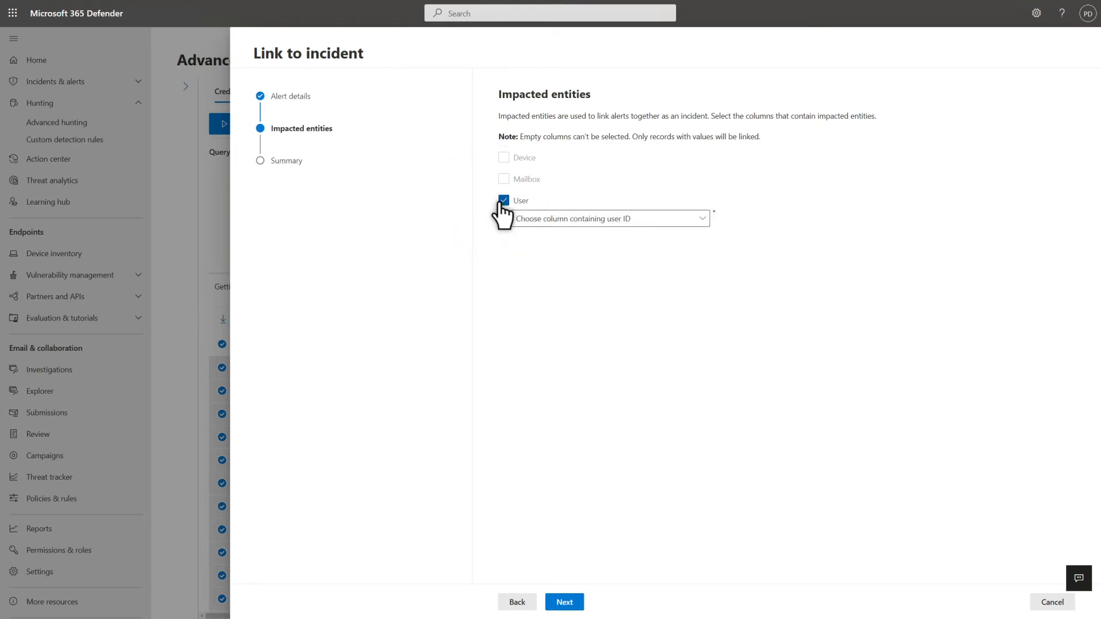
left_click(608, 218)
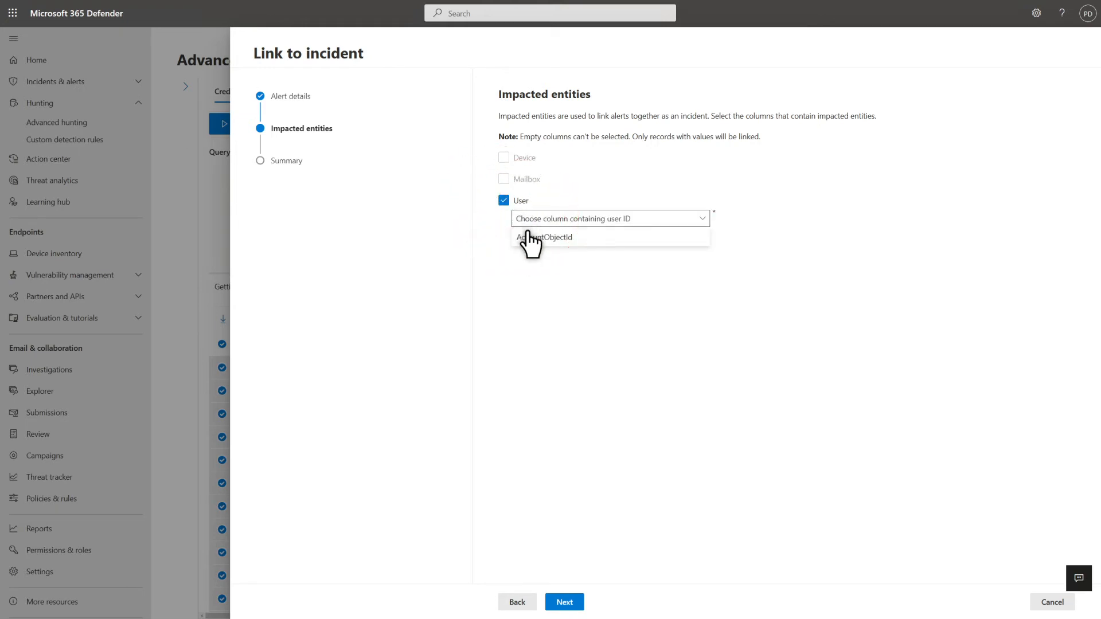
left_click(544, 237)
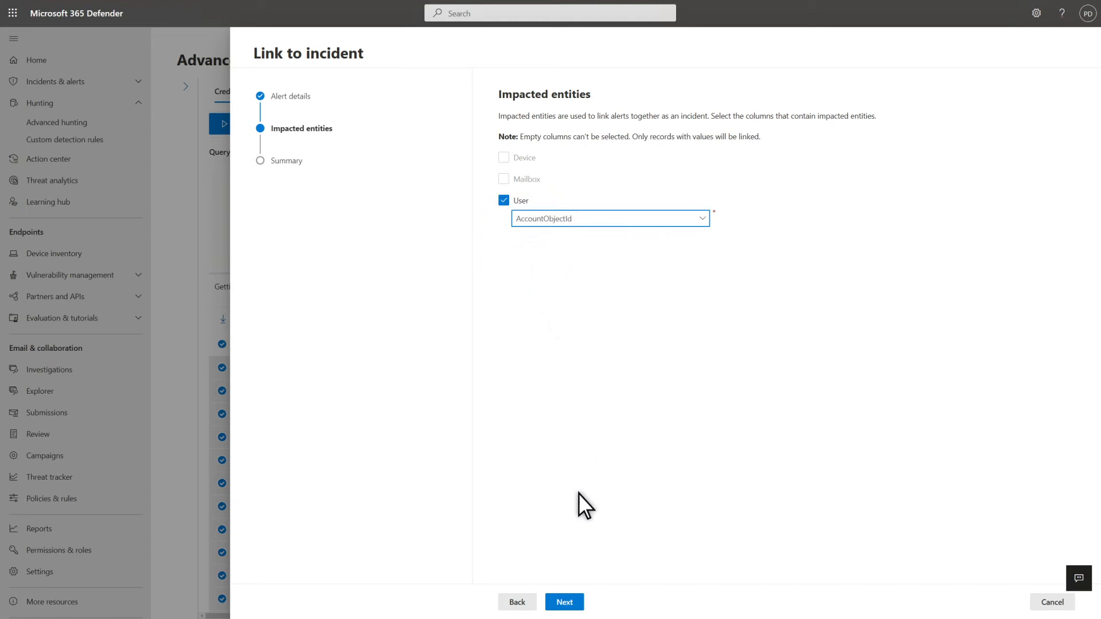
left_click(564, 602)
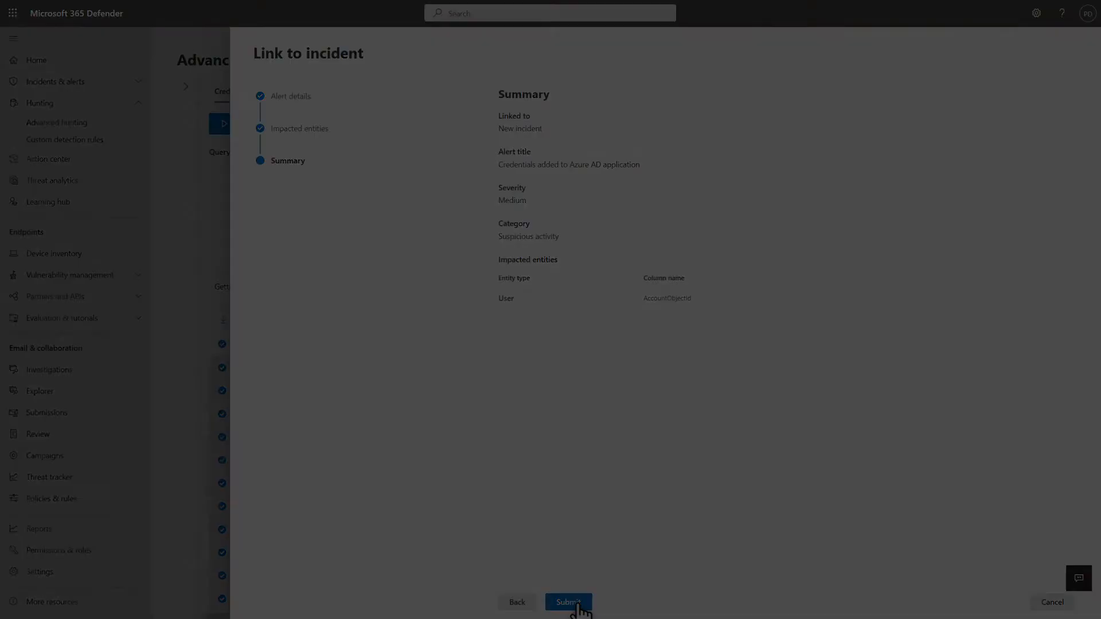
left_click(567, 602)
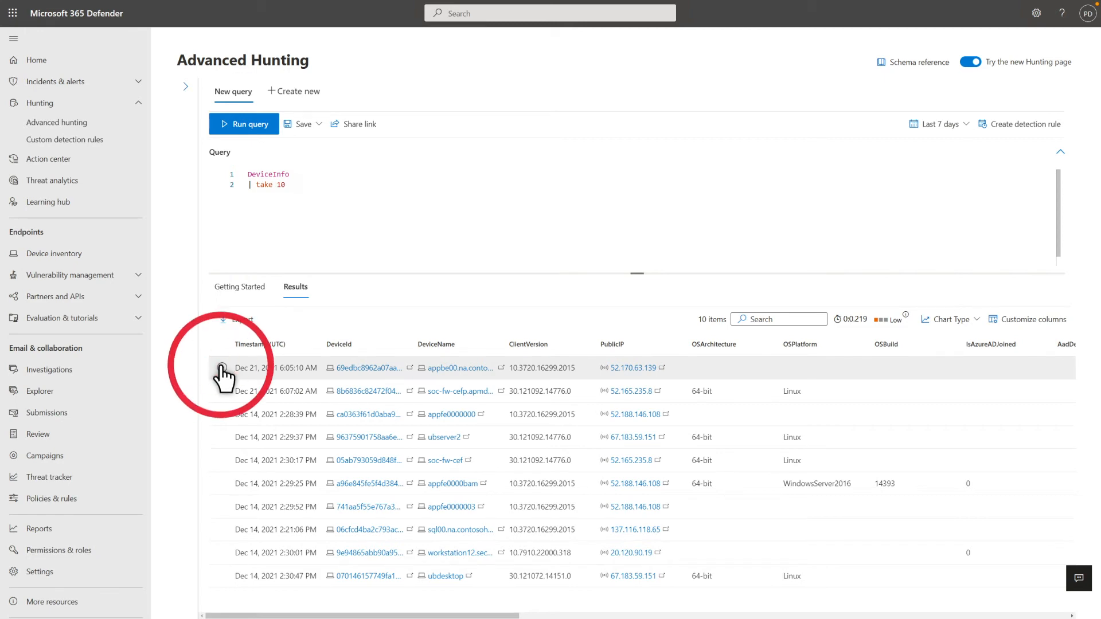
- Select the first device in the DeviceInfo results and bring up its Take actions menu
left_click(221, 367)
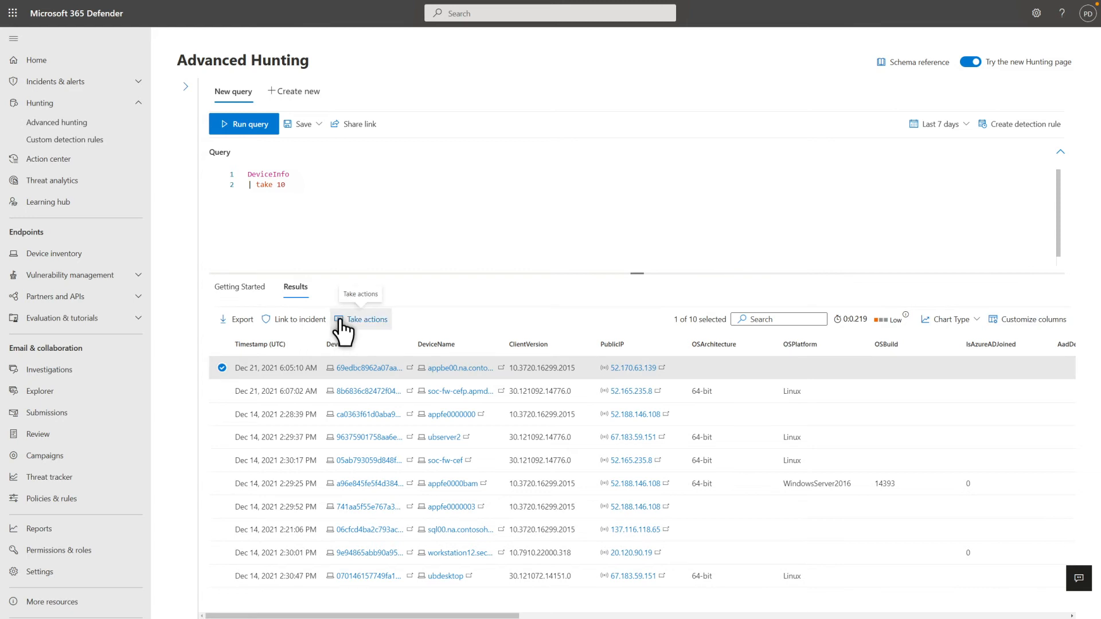
left_click(361, 319)
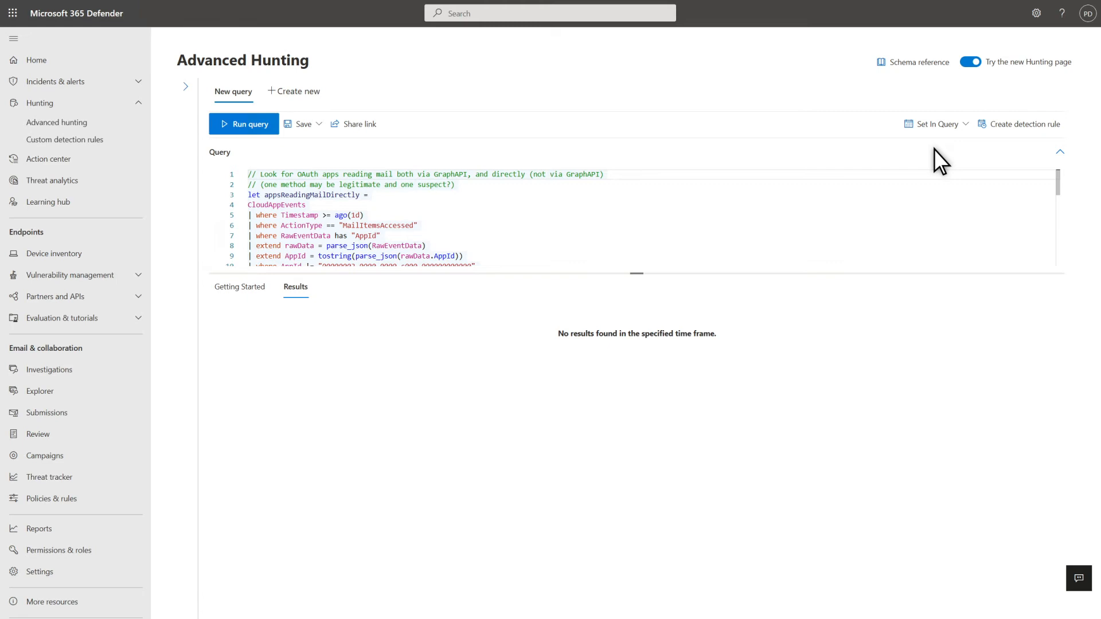
mouse_move(983, 139)
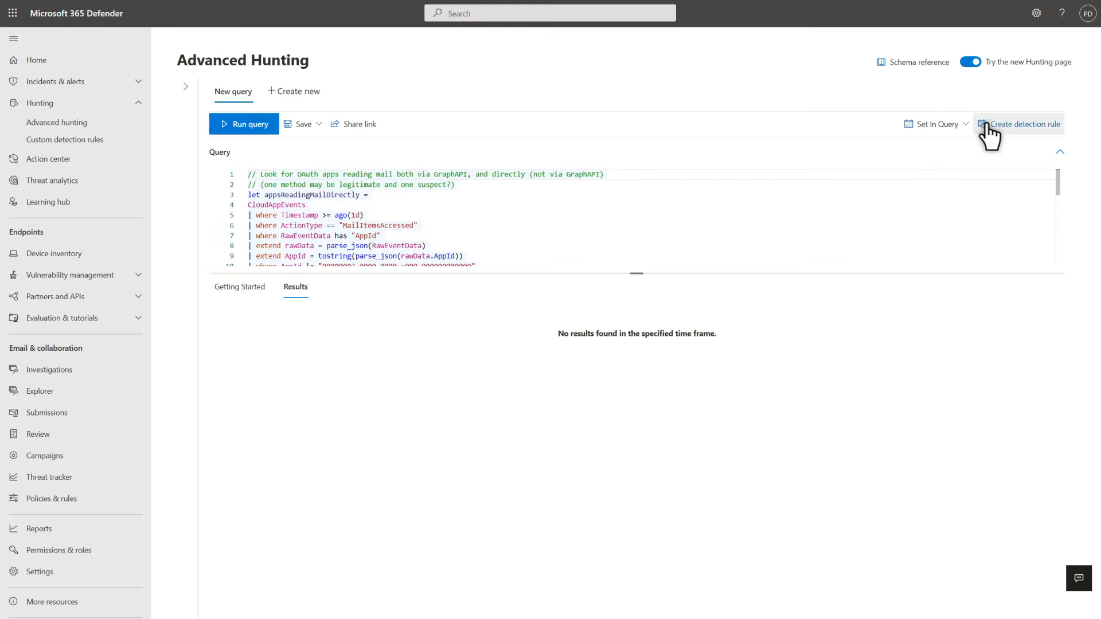
- Start a custom detection rule from the OAuth mail-reading query
left_click(1021, 124)
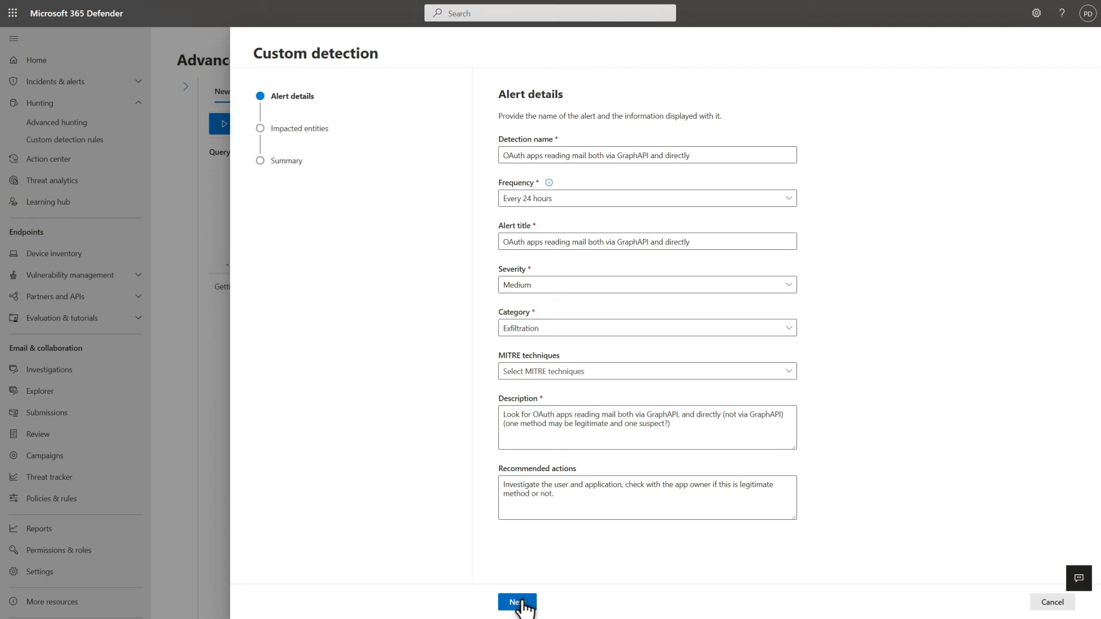
- Mark User as the impacted entity, identified by the AccountObjectId column
left_click(517, 602)
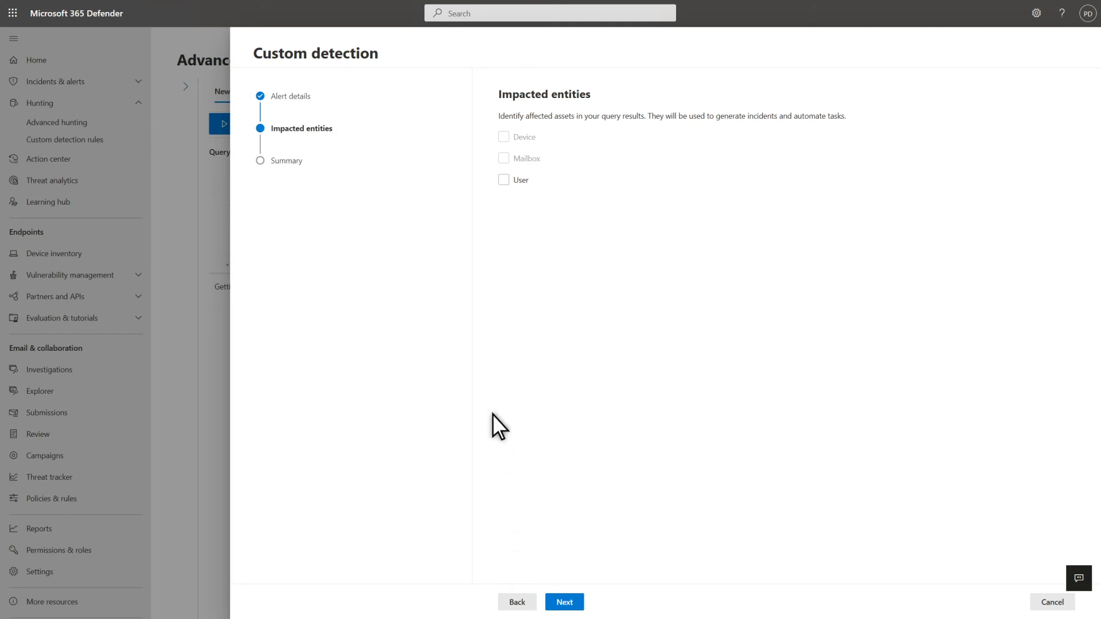
left_click(504, 180)
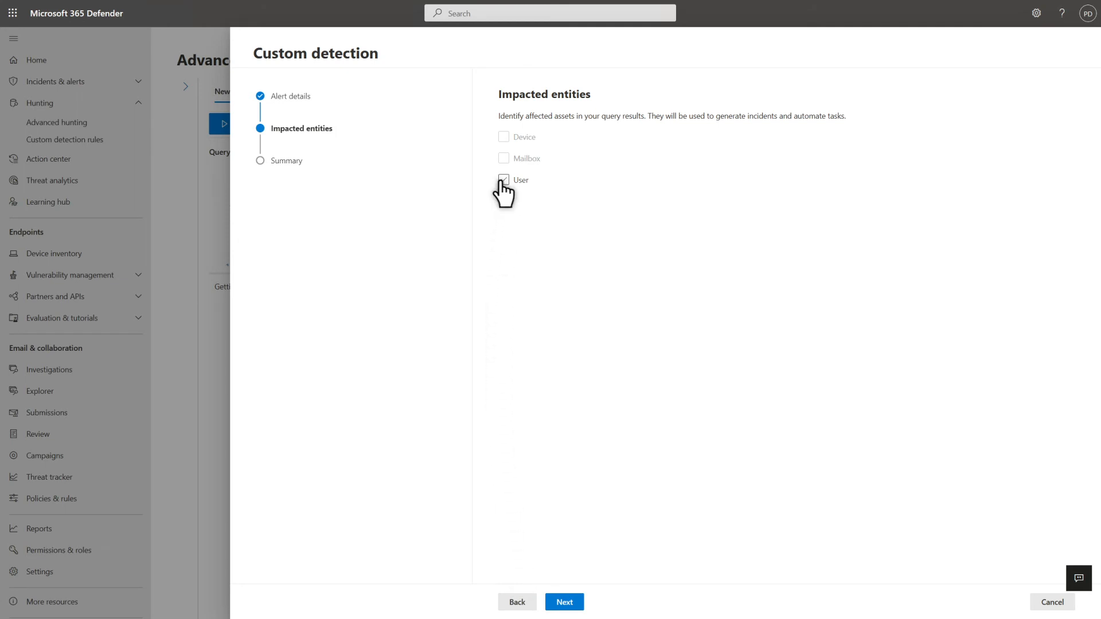
left_click(503, 179)
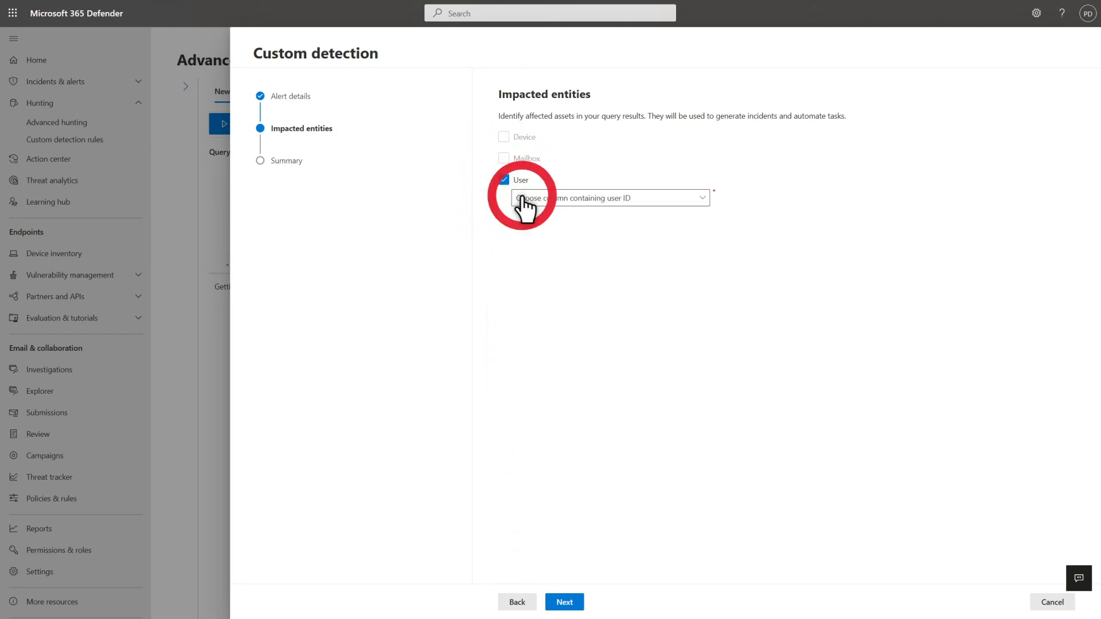
left_click(607, 197)
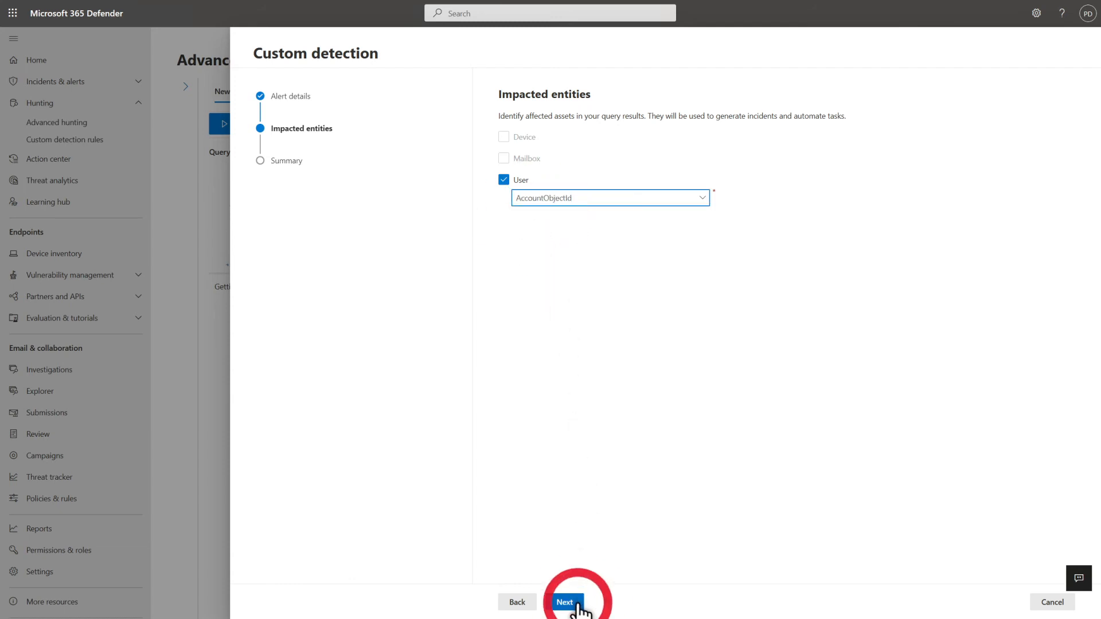
- Review the rule summary and submit the OAuth mail detection rule
left_click(565, 601)
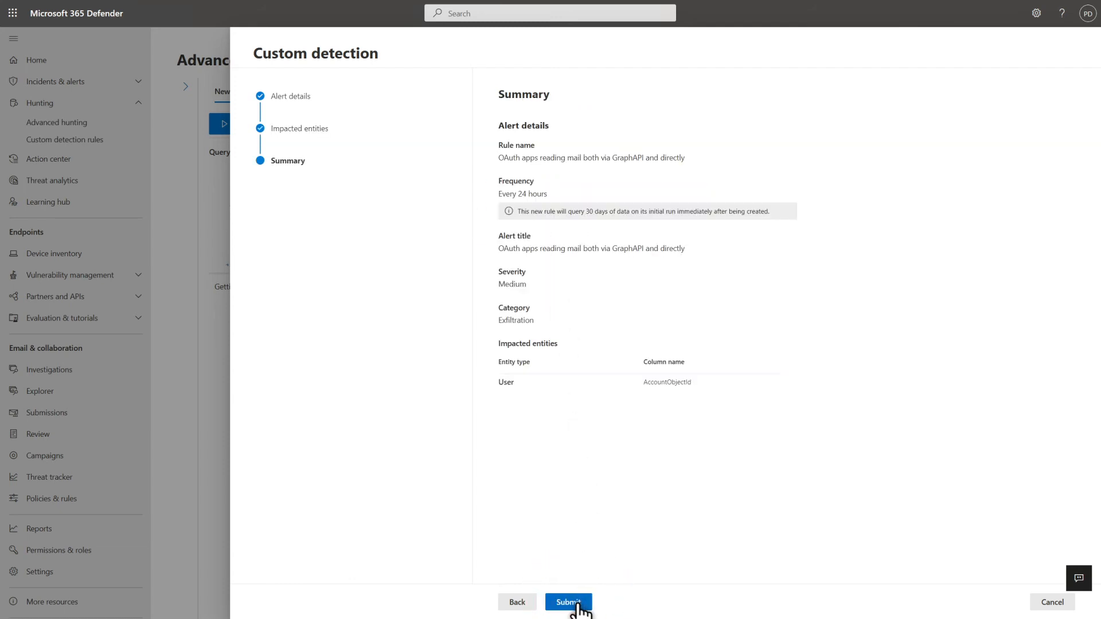
left_click(567, 602)
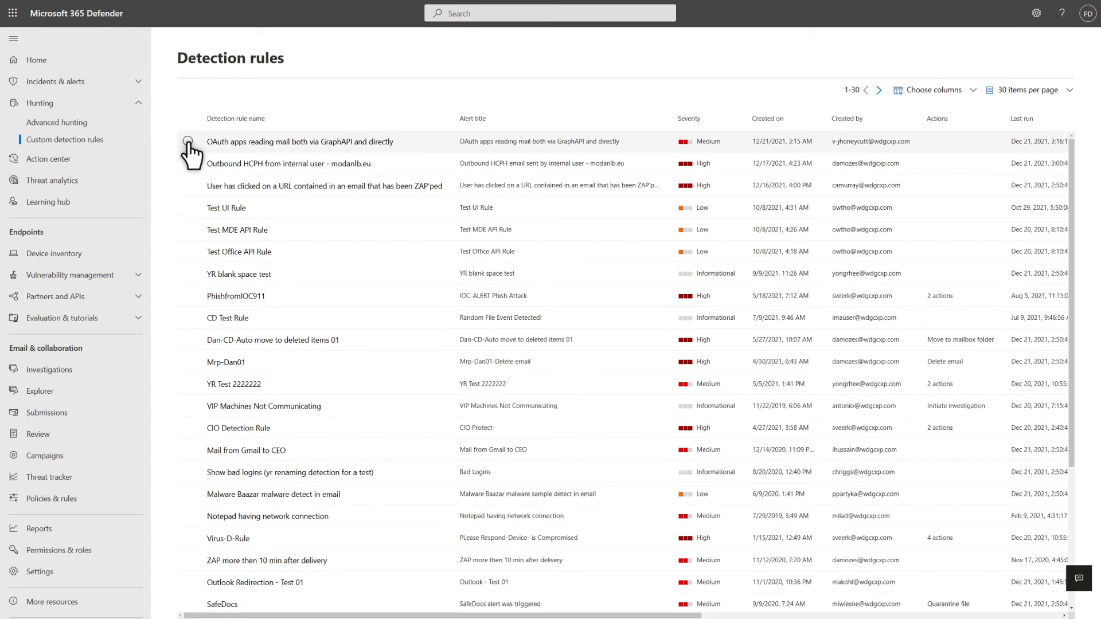
- Select the new OAuth mail rule and go to its full detection rule page
left_click(189, 141)
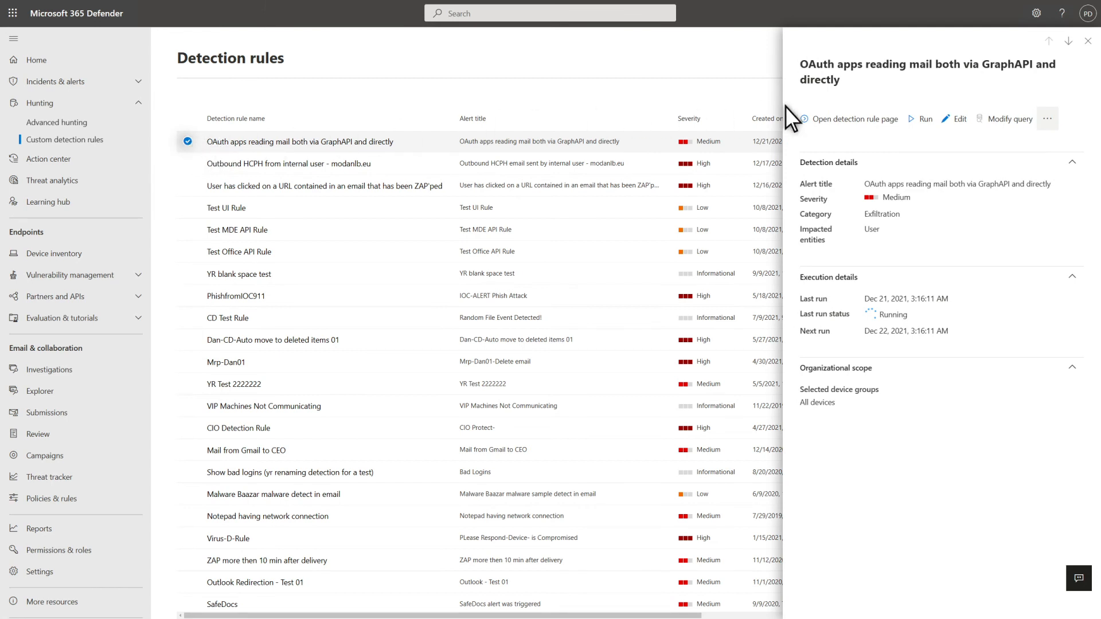
left_click(1046, 119)
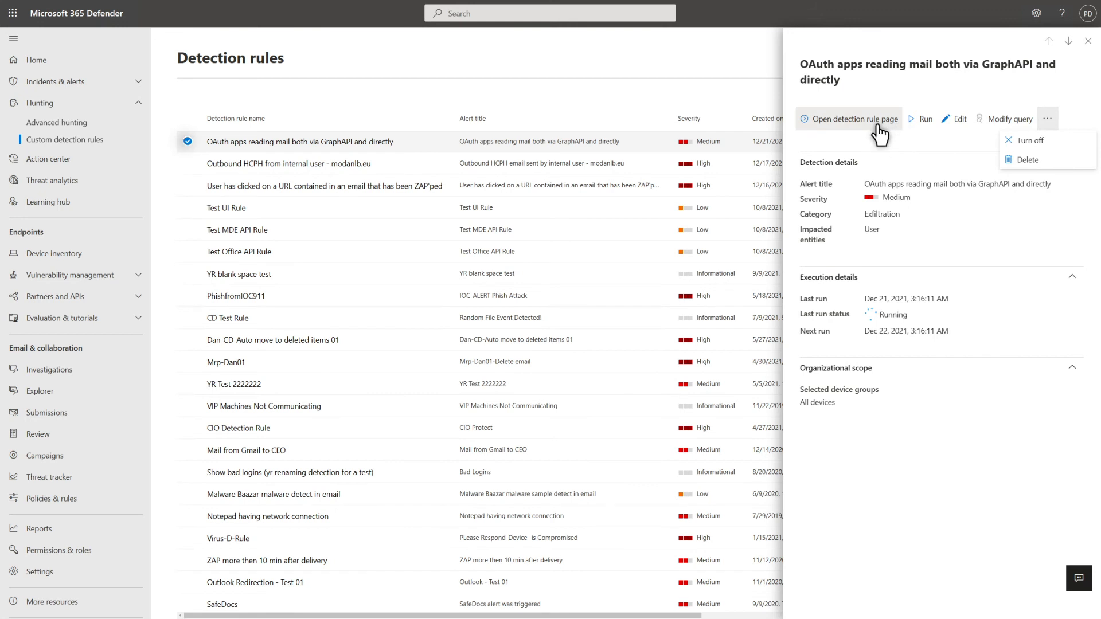
left_click(849, 118)
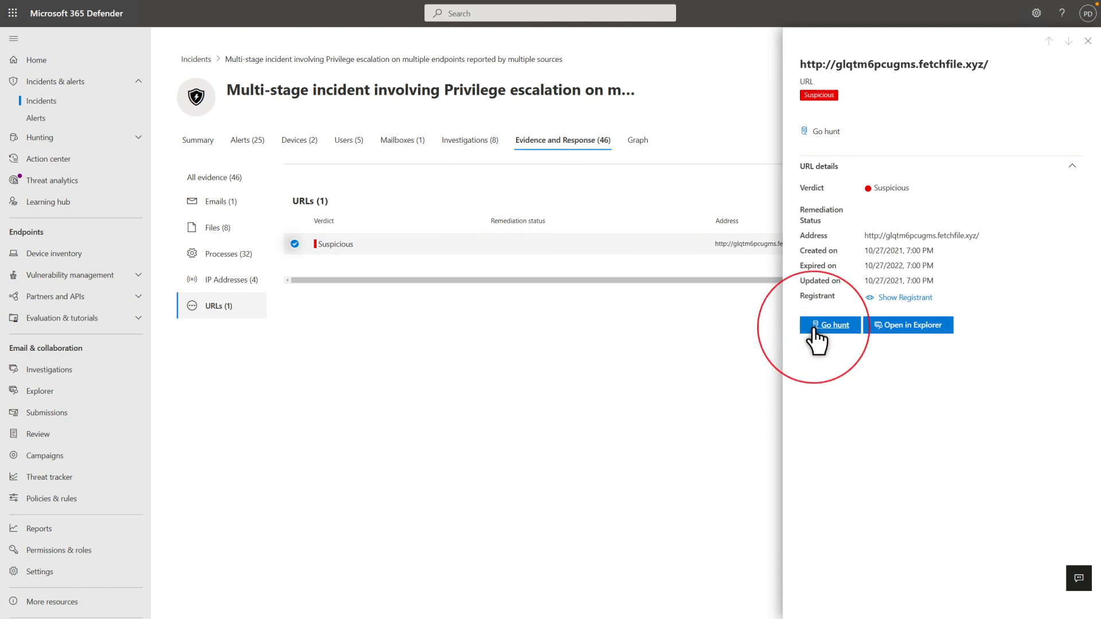
- Launch Go hunt on the suspicious fetchfile.xyz URL from the incident evidence
left_click(829, 325)
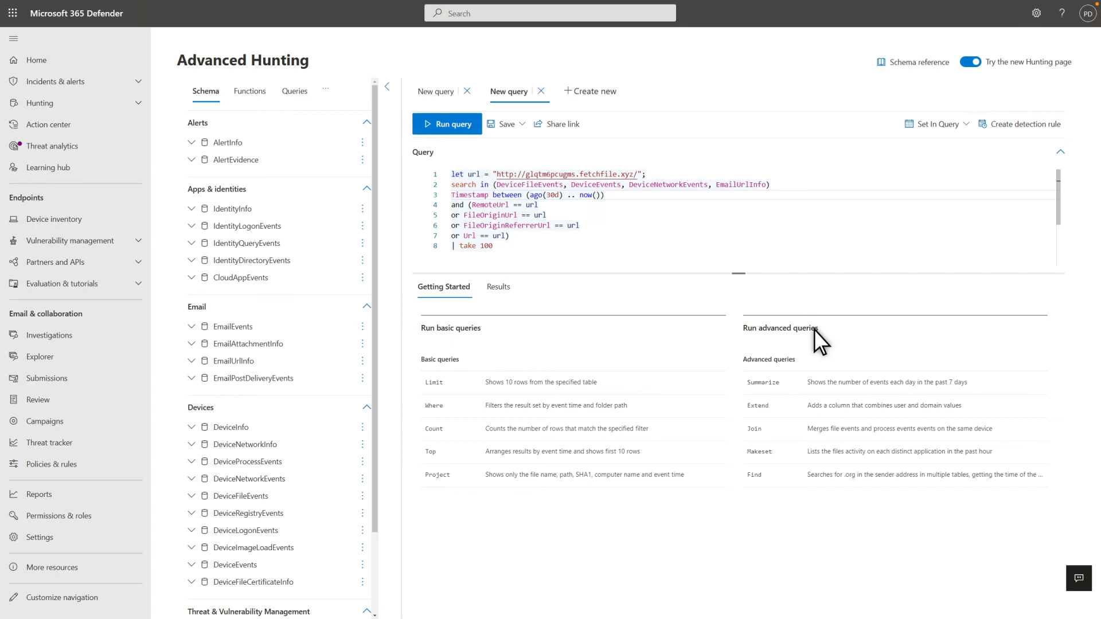
- Run the fetchfile.xyz URL hunting query over the last 30 days of events
left_click(447, 124)
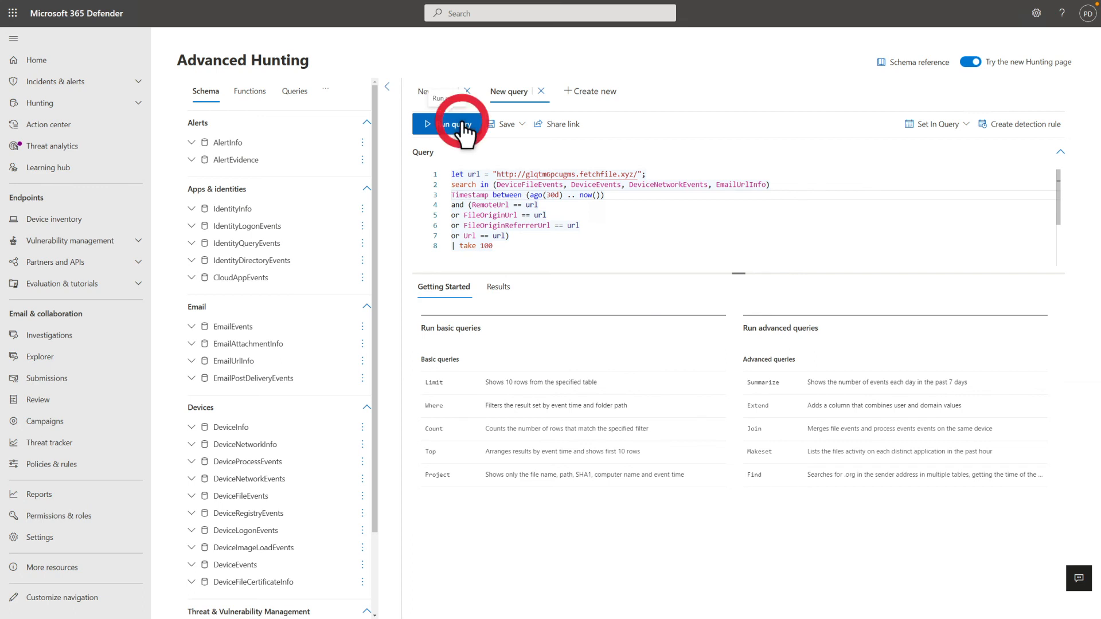
left_click(453, 124)
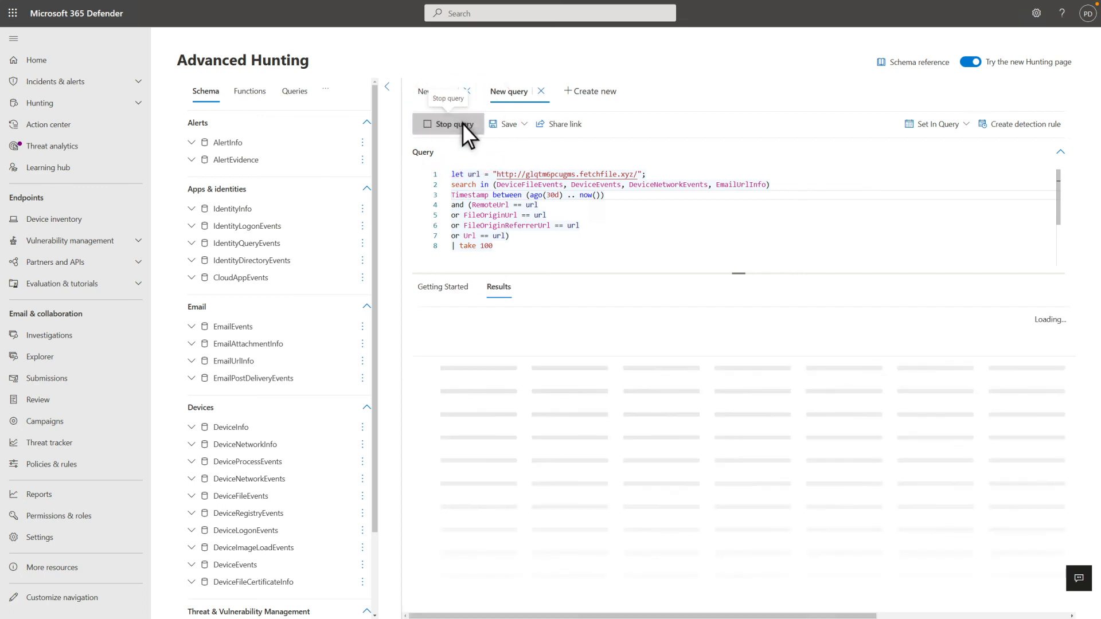